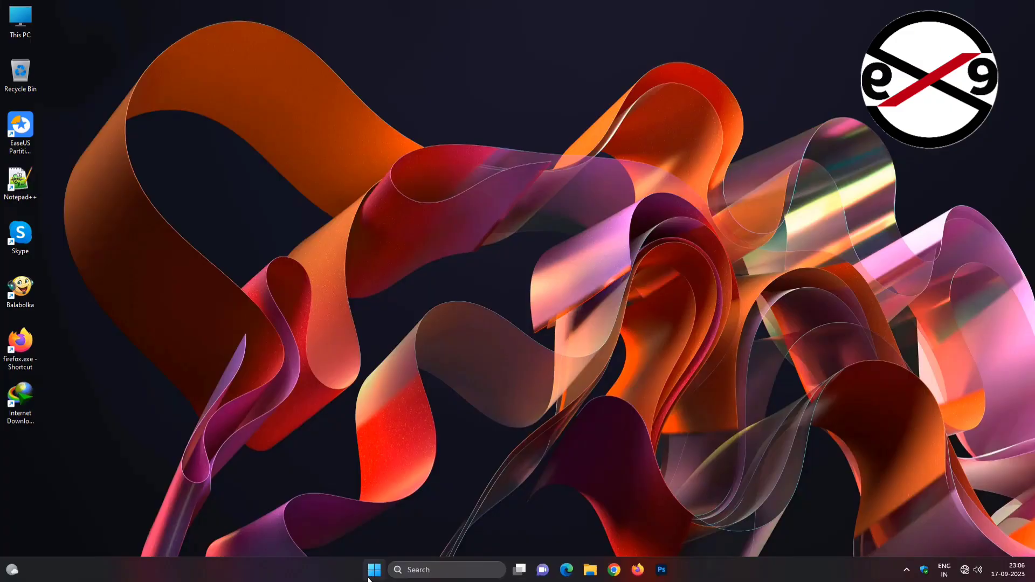
# View the Intel 82574L Gigabit adapter's properties in Device Manager, which report Code 56.
pyautogui.rightClick(374, 569)
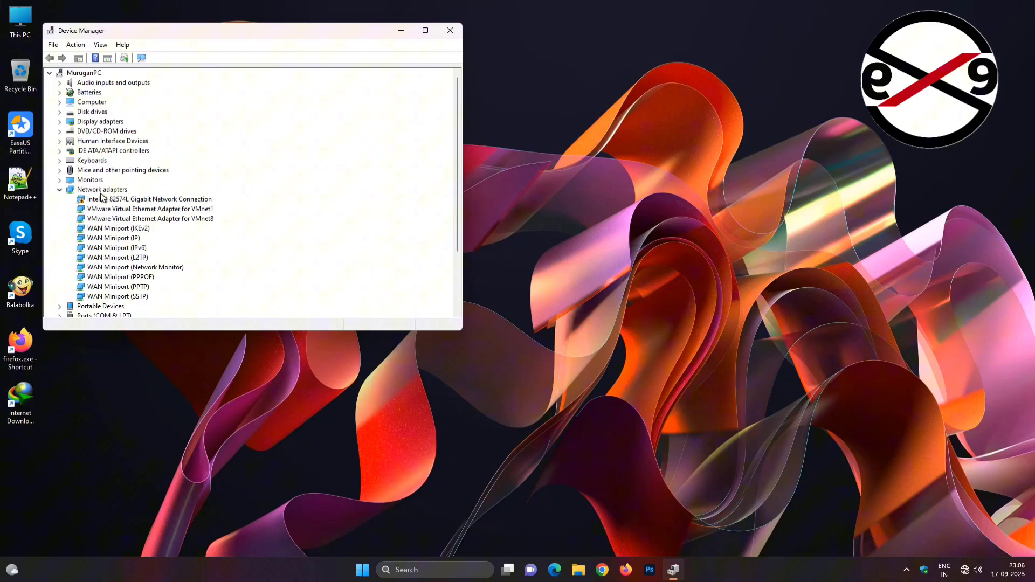
pyautogui.rightClick(149, 199)
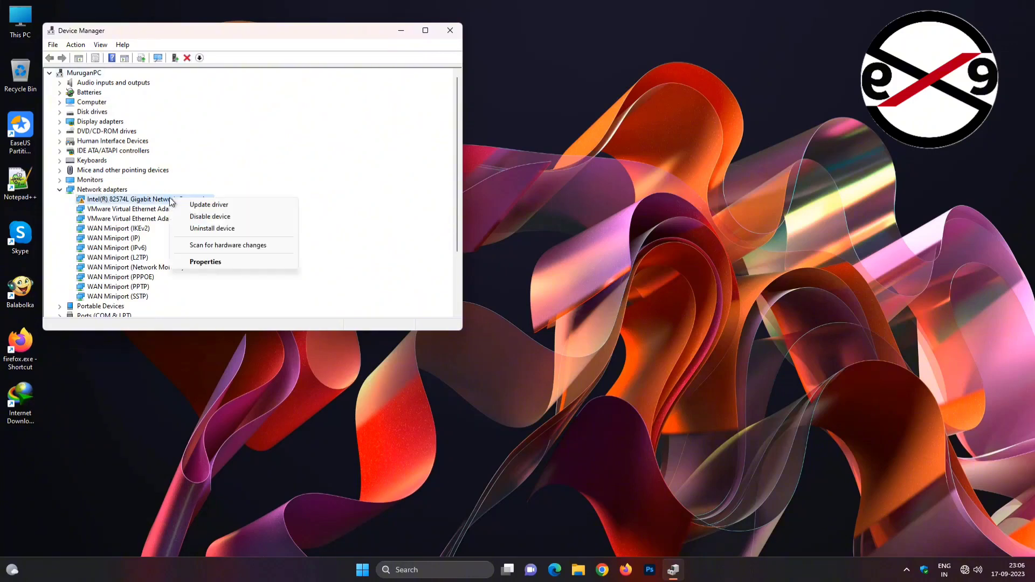
pyautogui.click(204, 261)
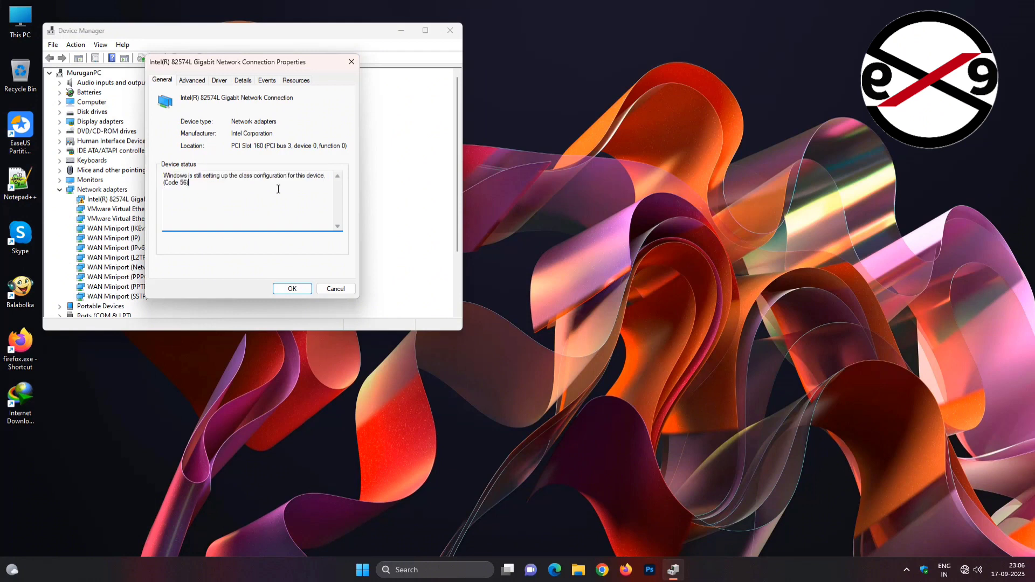
pyautogui.moveTo(229, 172)
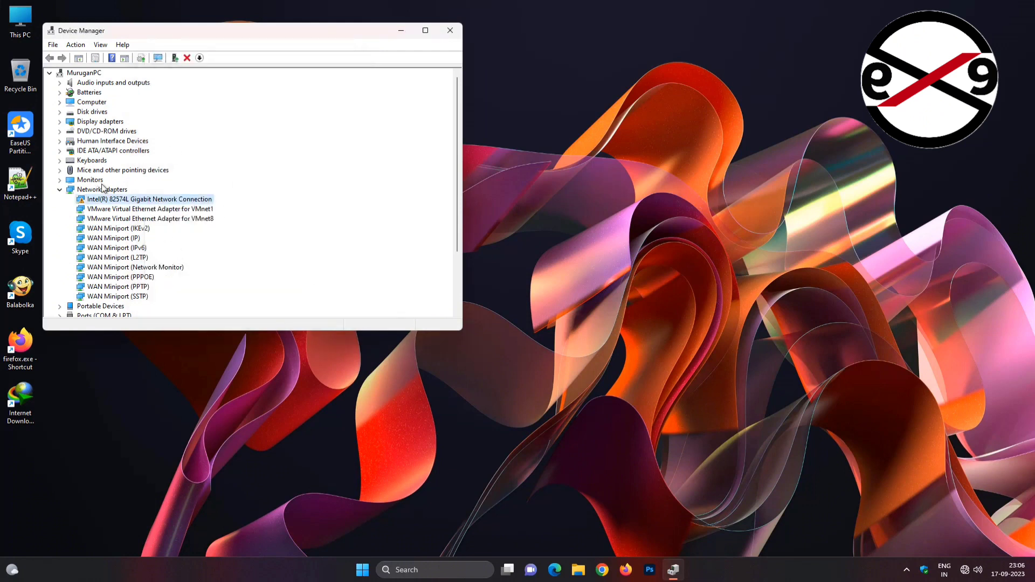
# Uninstall the Intel 82574L Gigabit adapter and rescan the computer for hardware changes.
pyautogui.rightClick(149, 198)
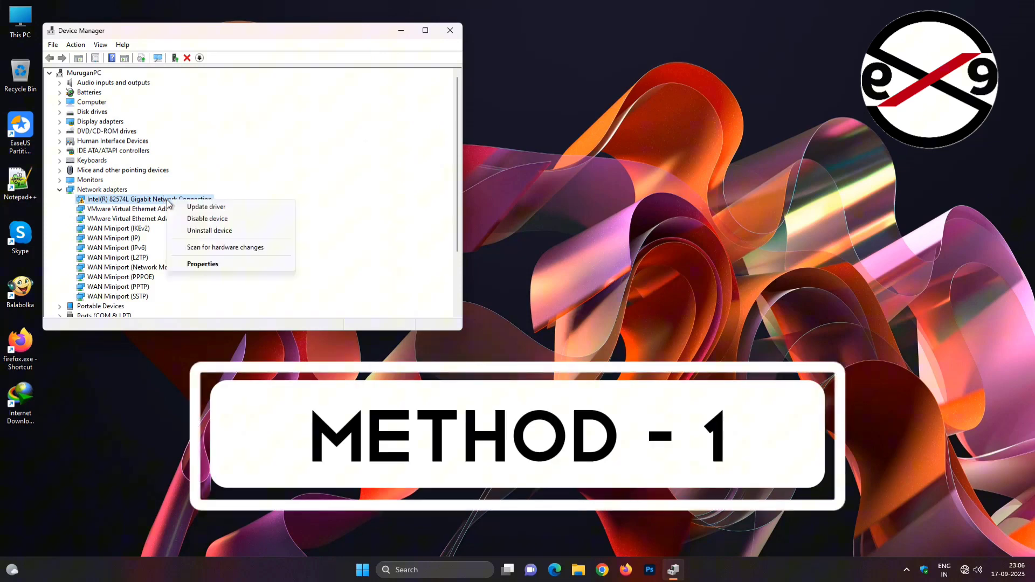
pyautogui.click(209, 230)
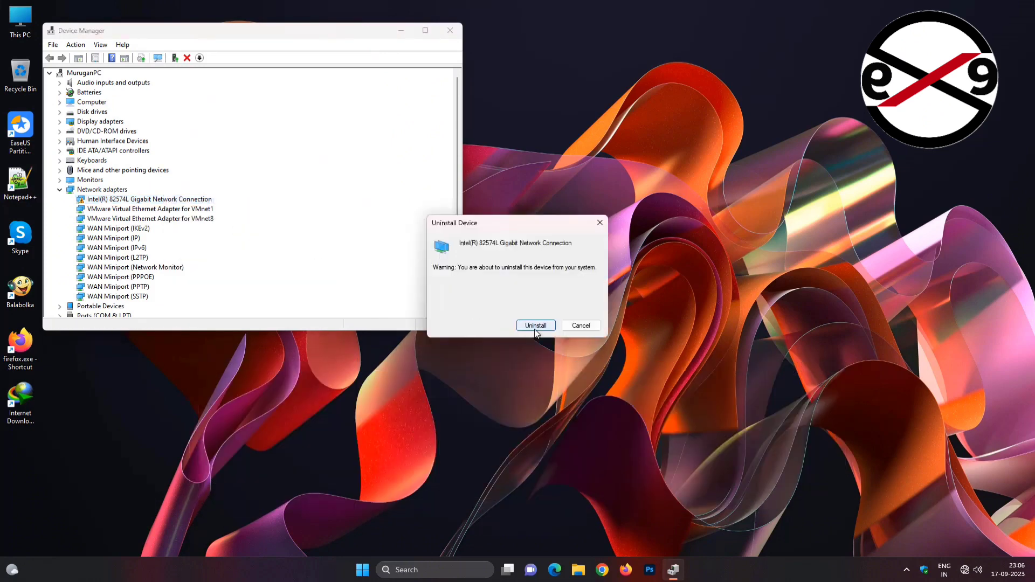
pyautogui.click(536, 325)
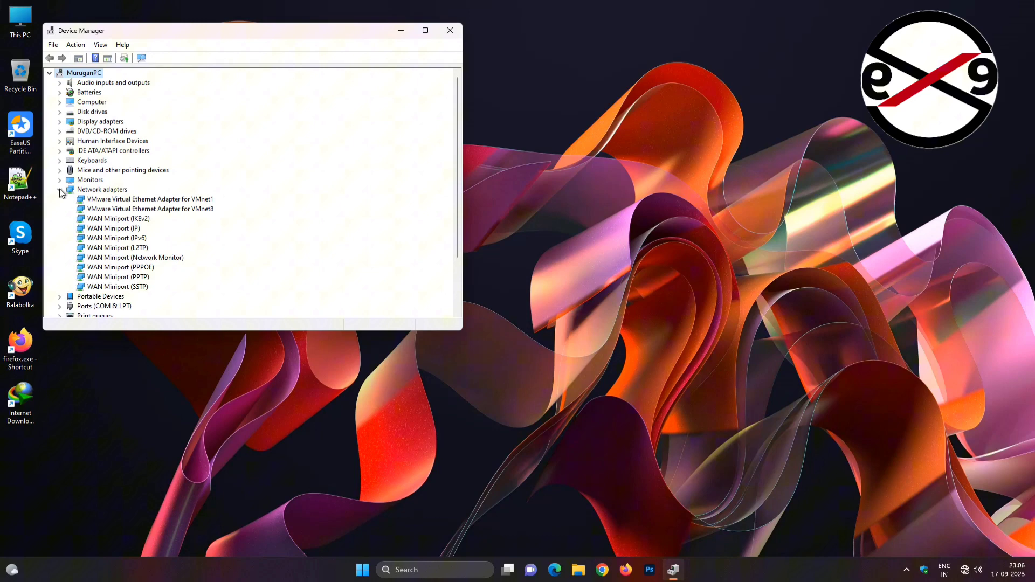
pyautogui.click(60, 189)
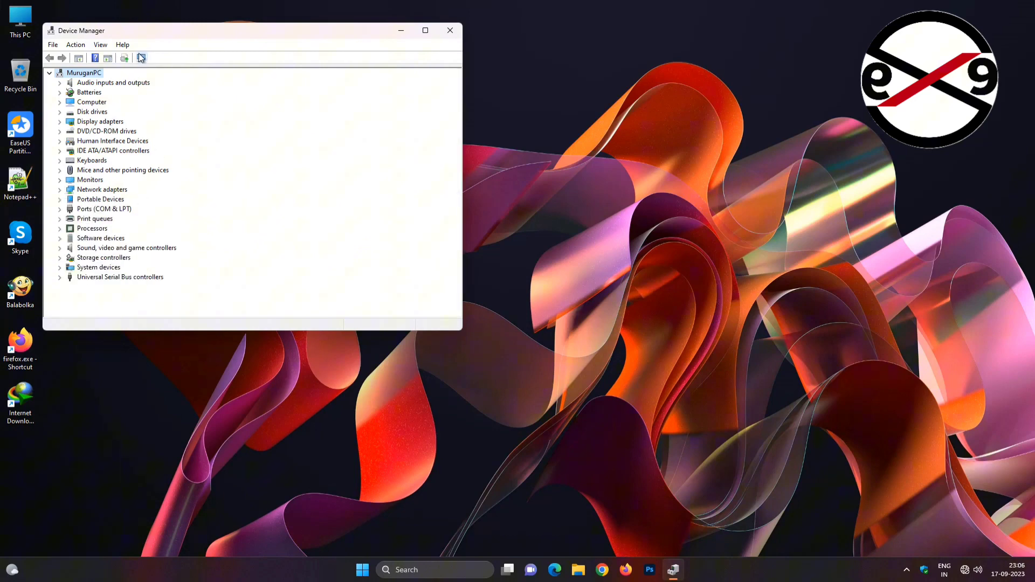
pyautogui.click(141, 59)
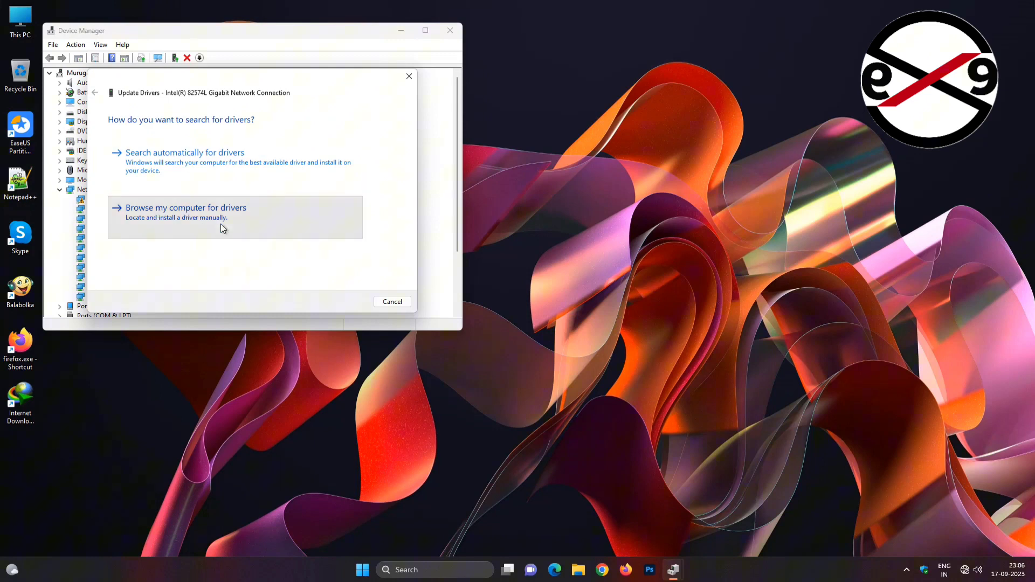
# Set the manual driver search location to C:\Windows\WinSxS for the Intel adapter.
pyautogui.click(185, 207)
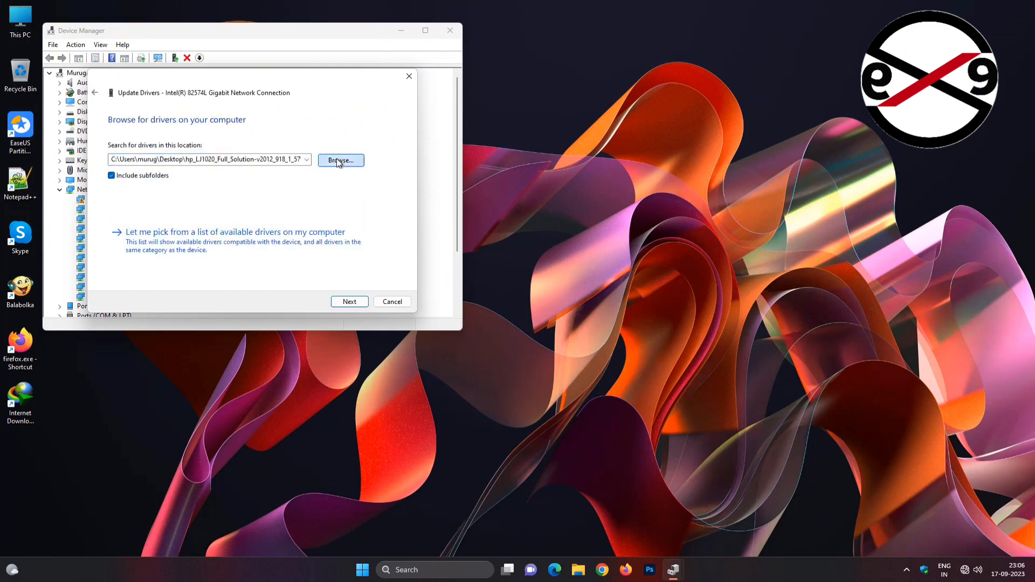
pyautogui.click(341, 161)
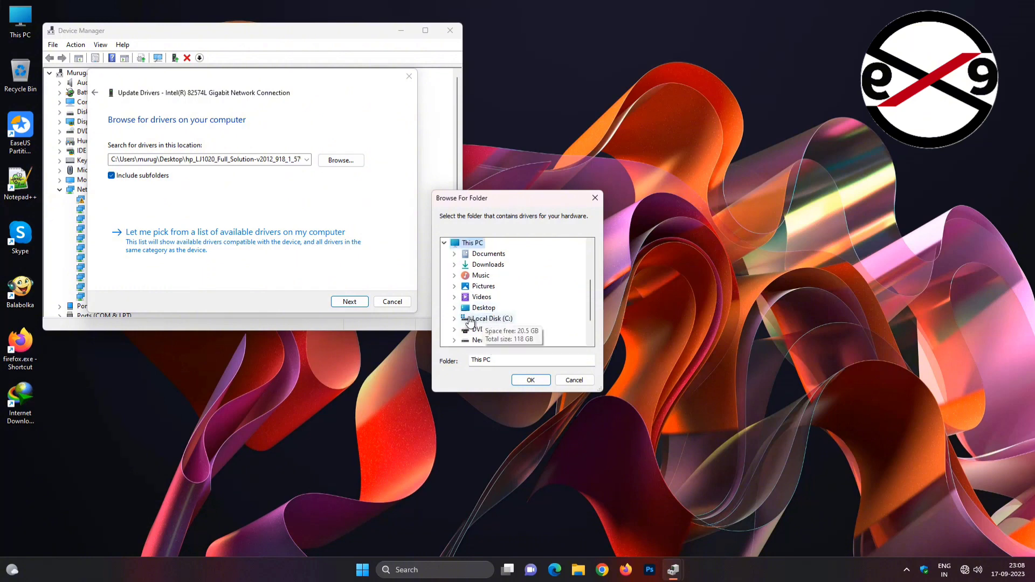
pyautogui.click(454, 318)
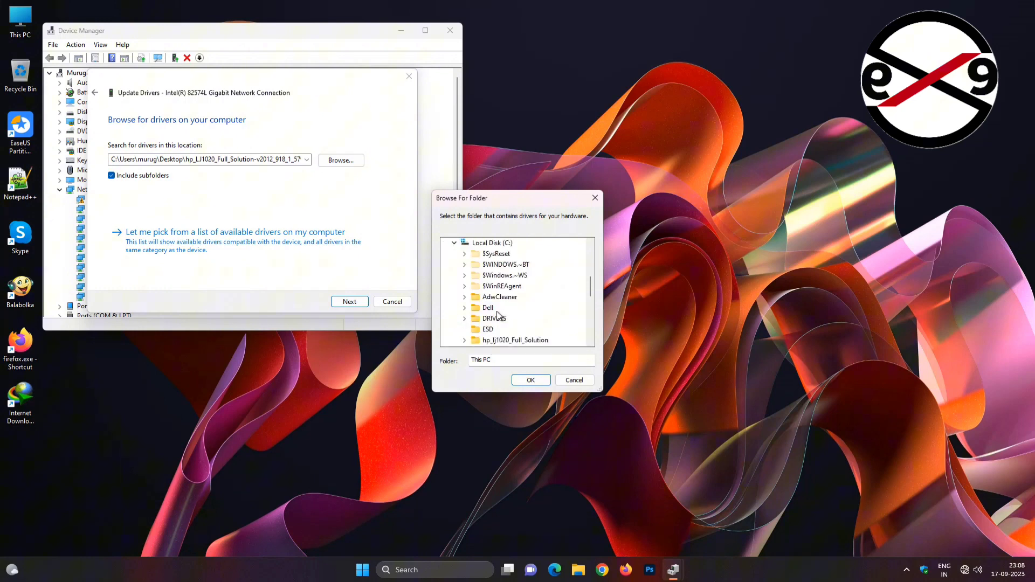
pyautogui.click(494, 307)
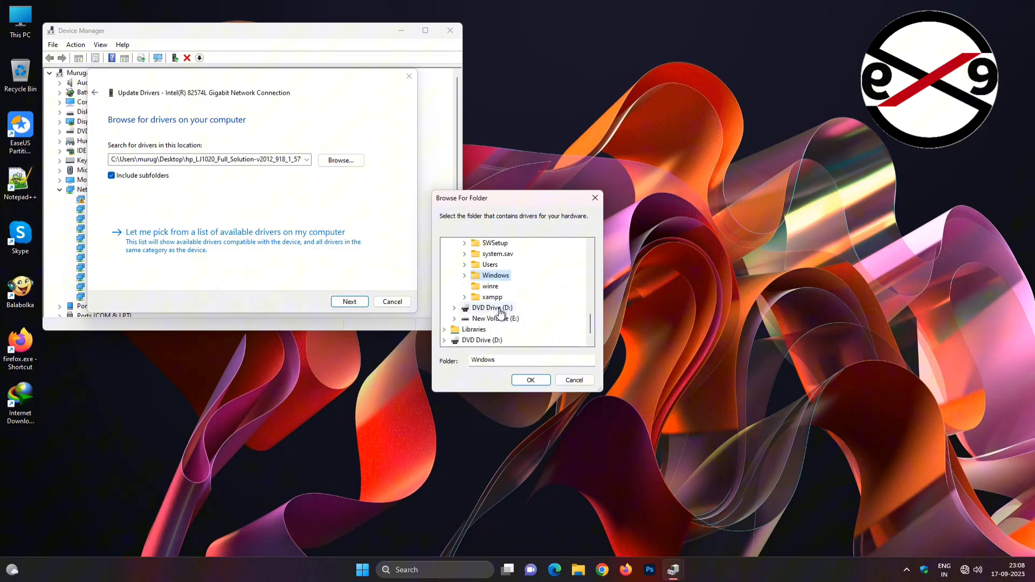
pyautogui.click(465, 275)
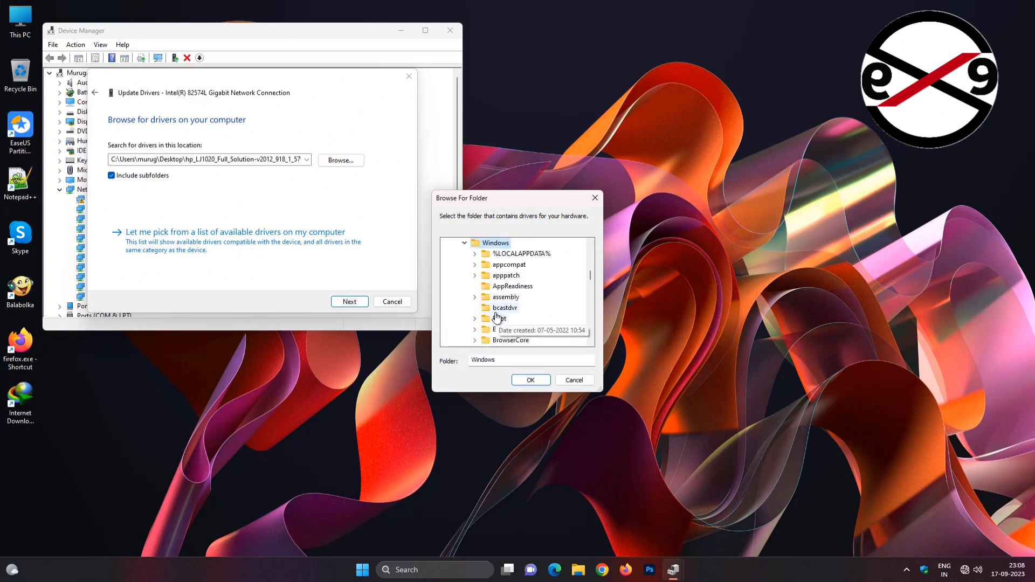
pyautogui.scroll(-3)
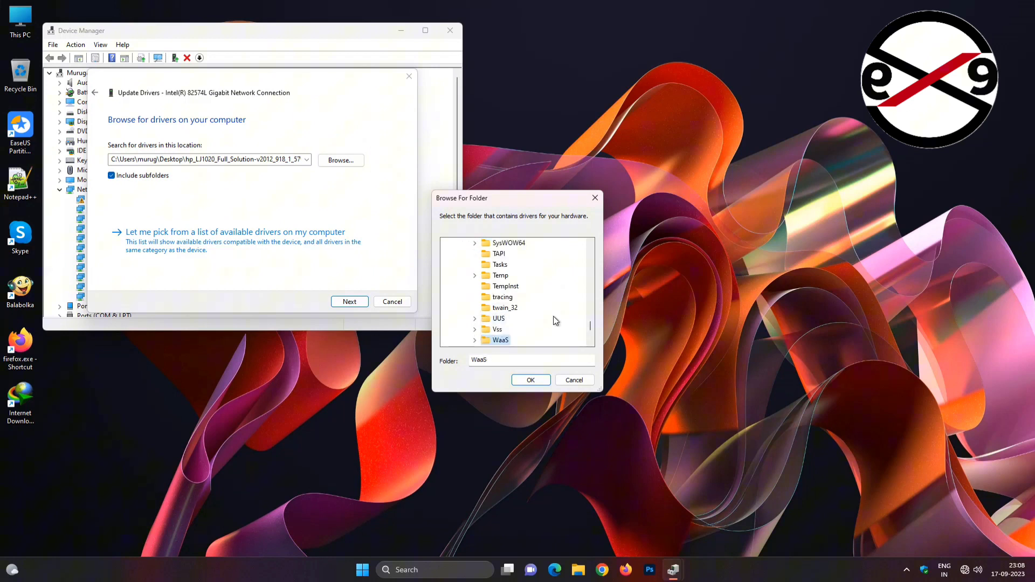
pyautogui.click(503, 296)
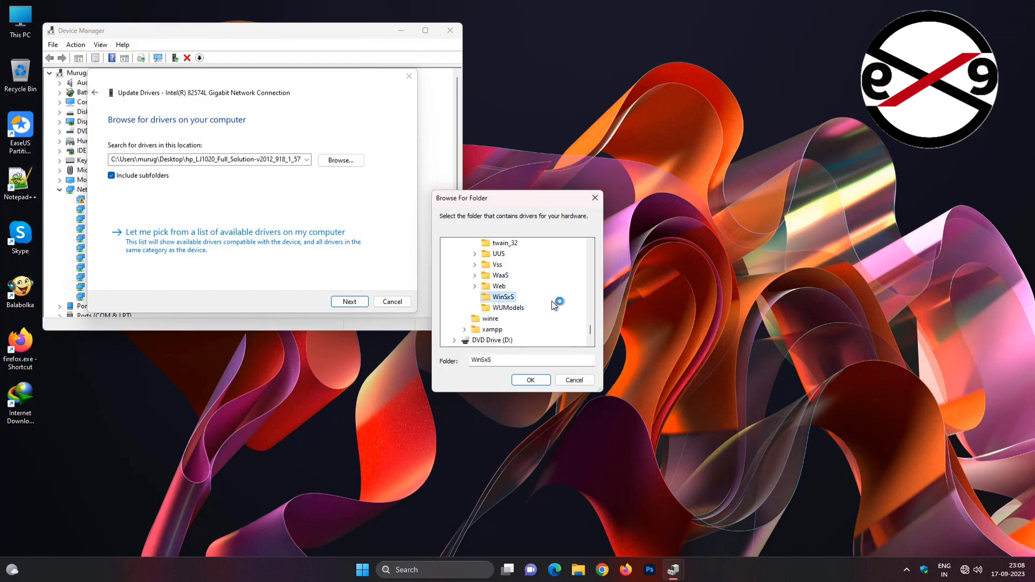
pyautogui.click(530, 380)
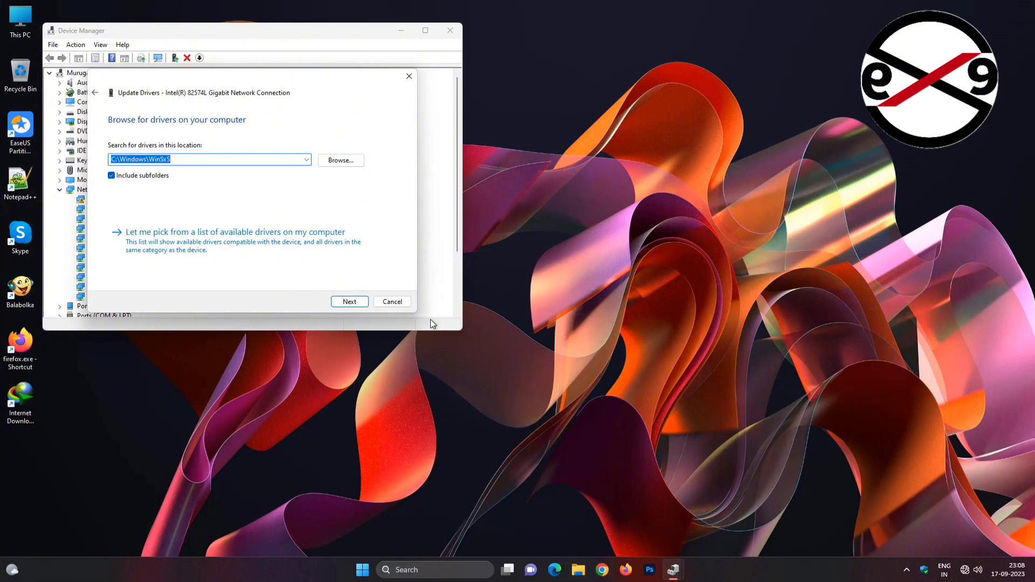
pyautogui.moveTo(254, 173)
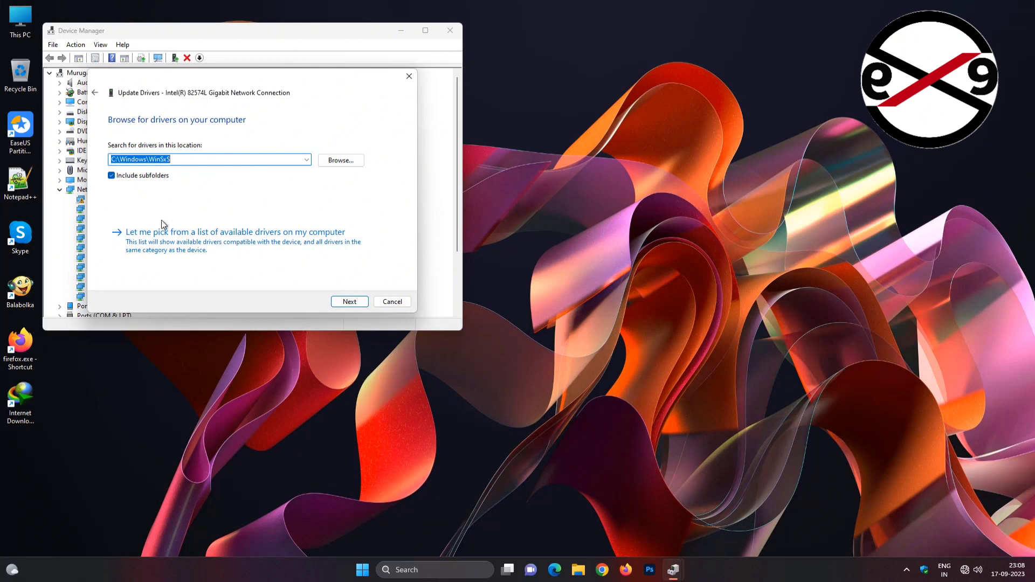
# Install the compatible Intel 82574L Gigabit Network Connection driver chosen from the list.
pyautogui.click(235, 232)
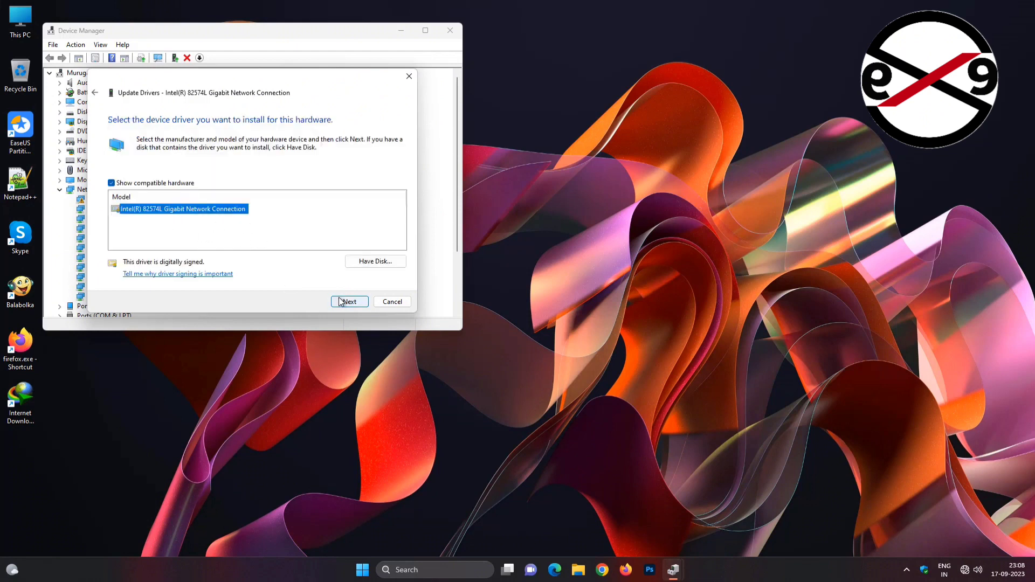
pyautogui.click(348, 302)
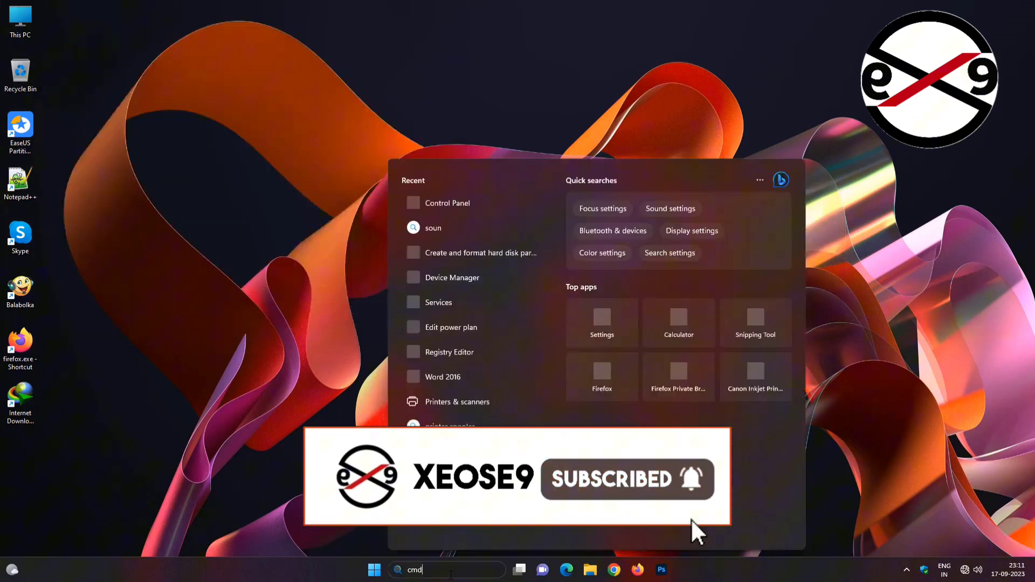
# Launch Command Prompt as administrator from Windows Search using 'cmd'.
pyautogui.write('cmd')
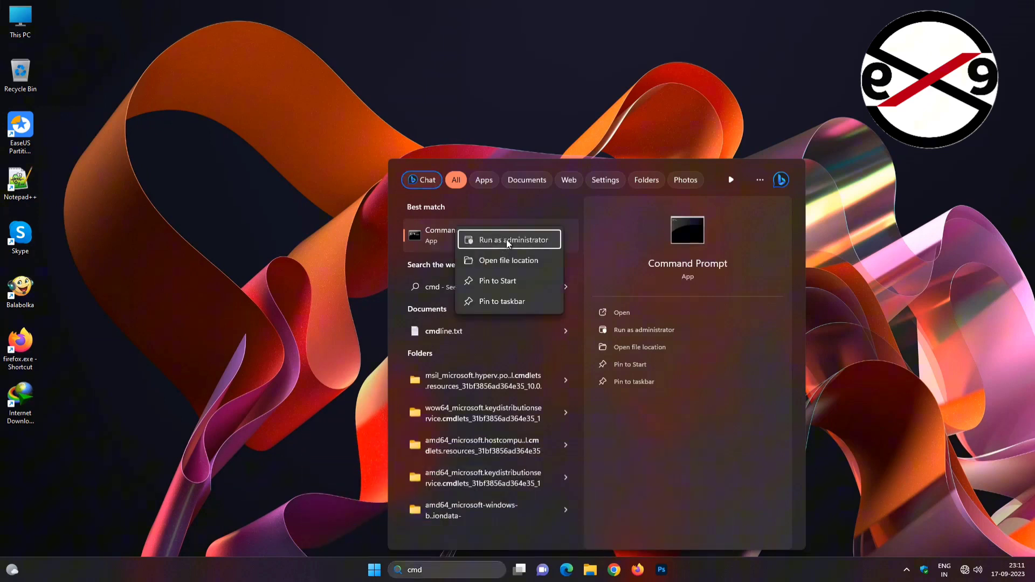
pyautogui.click(509, 239)
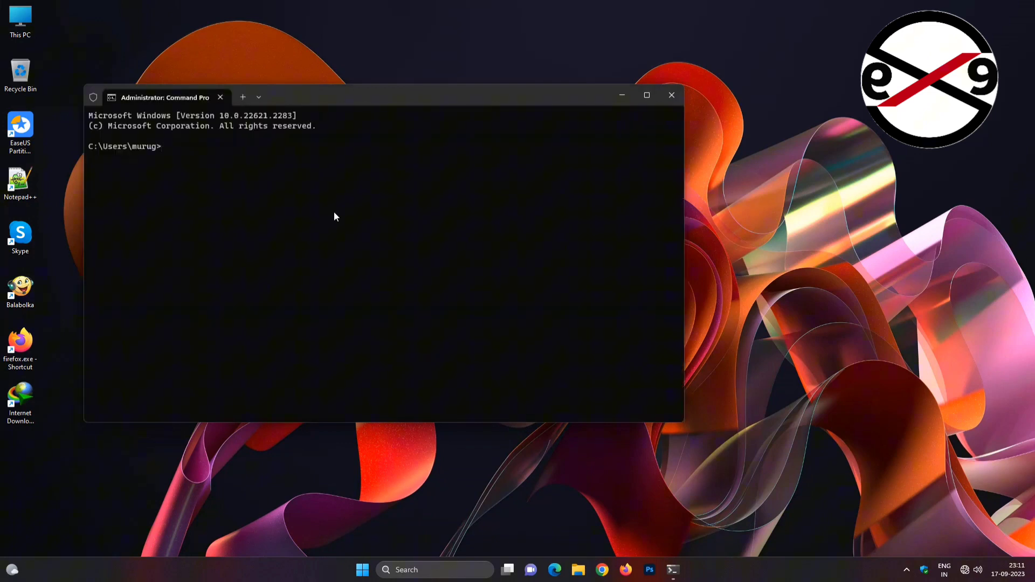
# Run 'msdt.exe -id devicediagnostic' to start the device diagnostic troubleshooter.
pyautogui.write('ms')
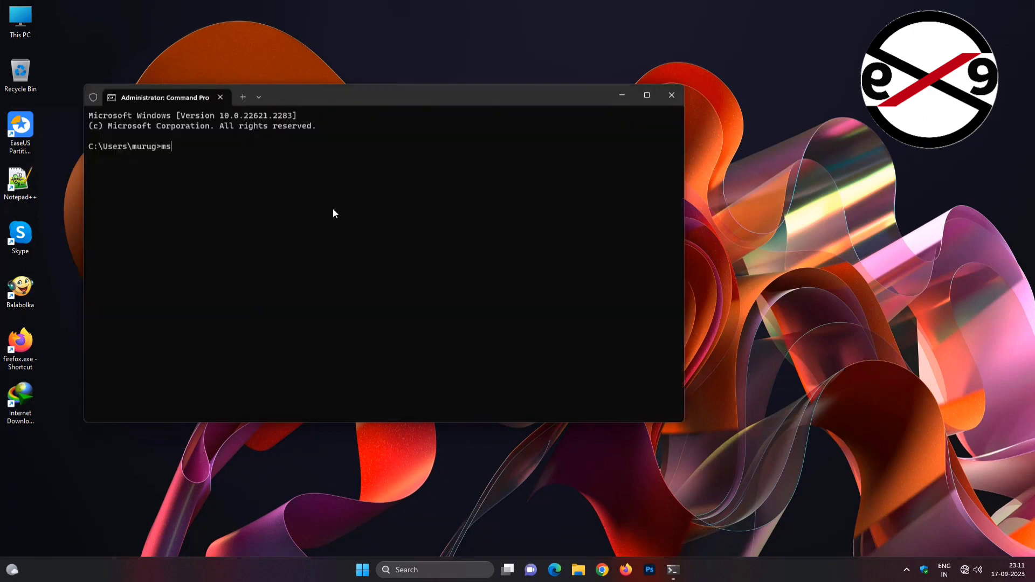
pyautogui.write('dt')
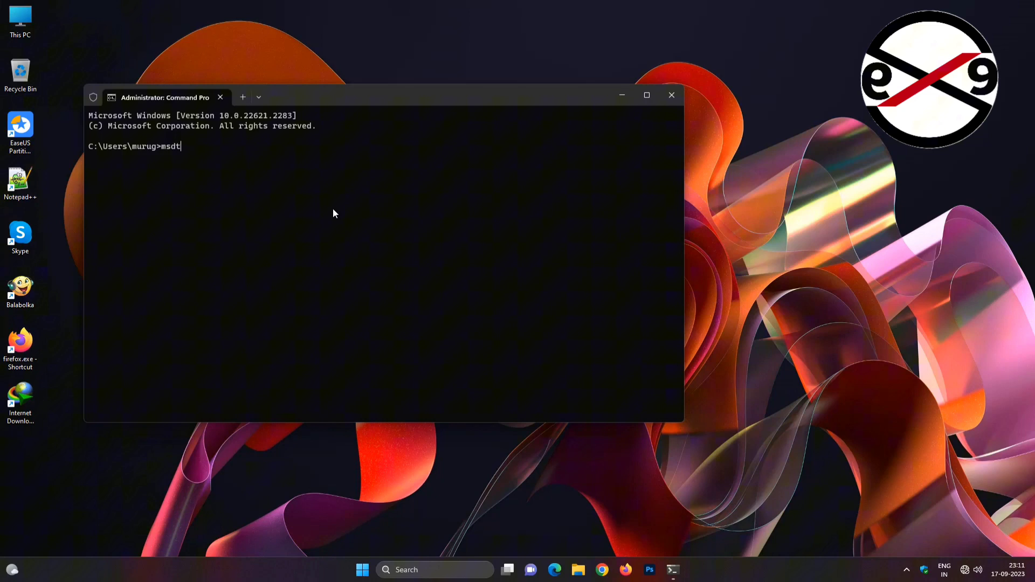
pyautogui.write('.exe')
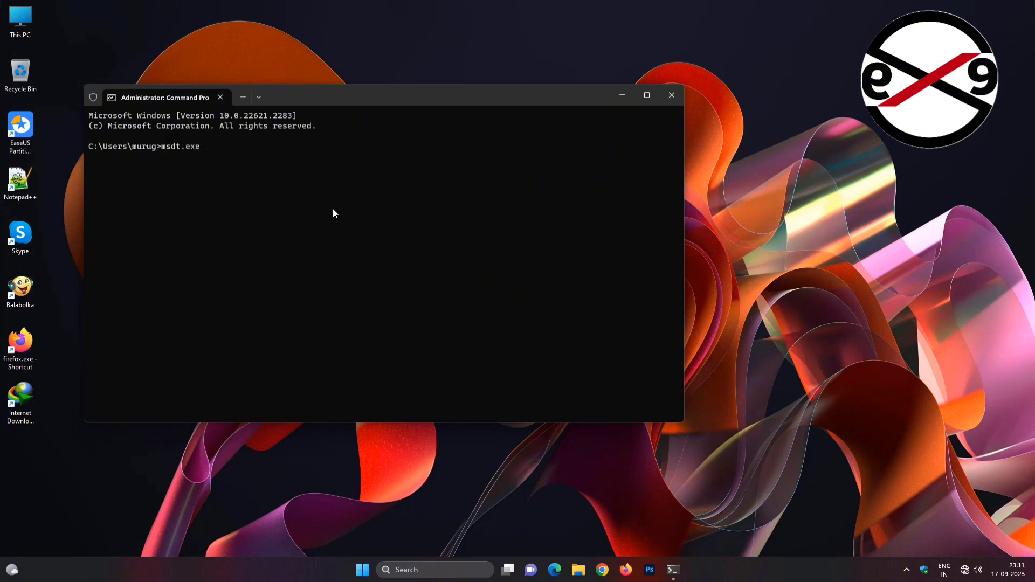
pyautogui.write('-id')
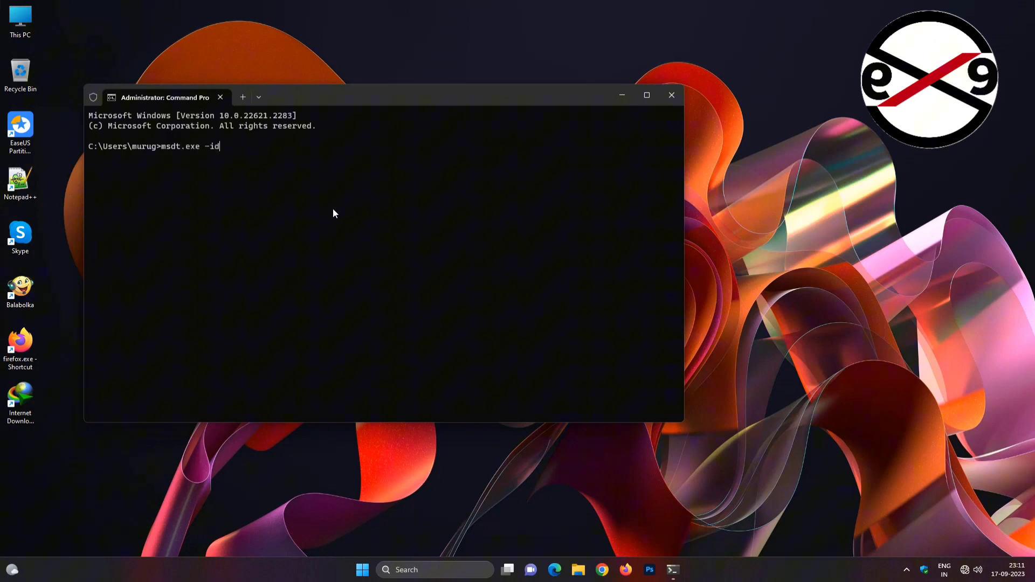
pyautogui.write('device')
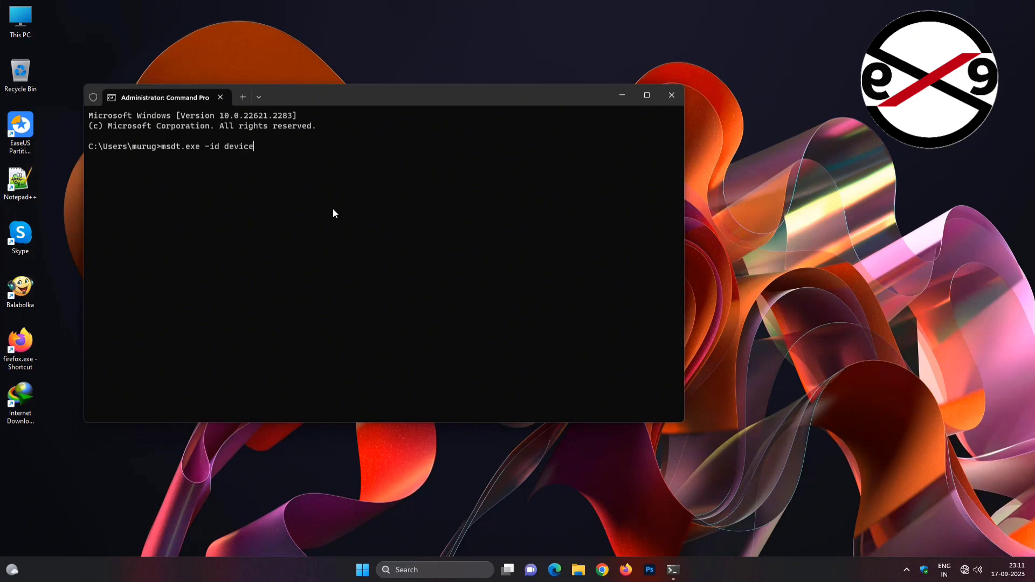
pyautogui.write('diag')
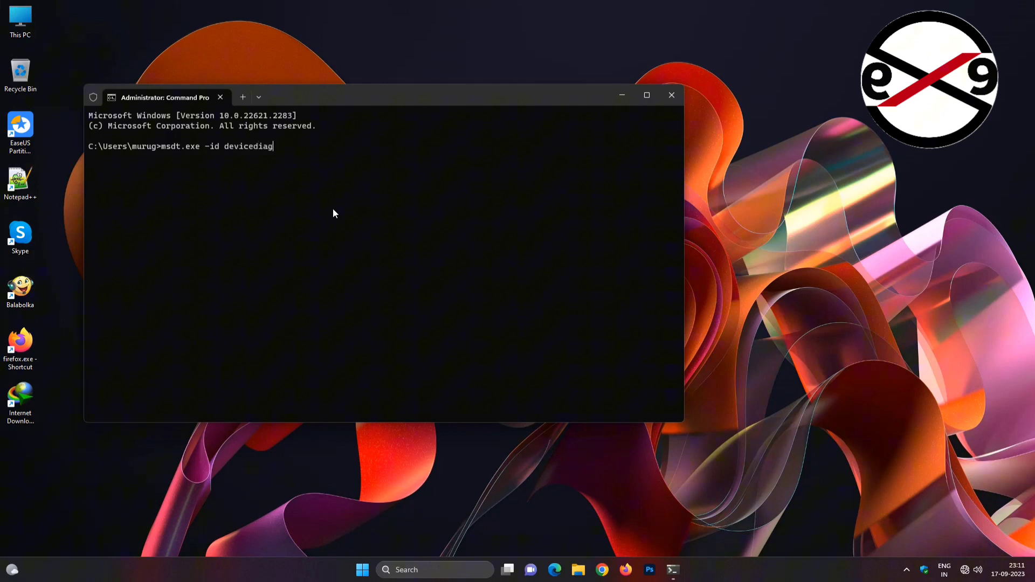
pyautogui.press('Return')
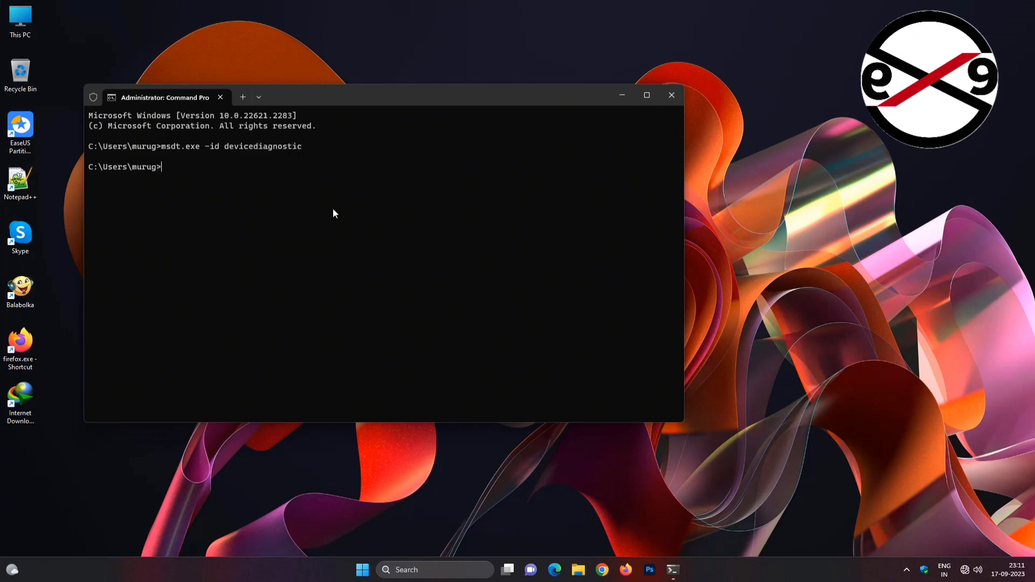
# Start the Hardware and Devices troubleshooter detection with automatic repairs enabled.
pyautogui.press('Return')
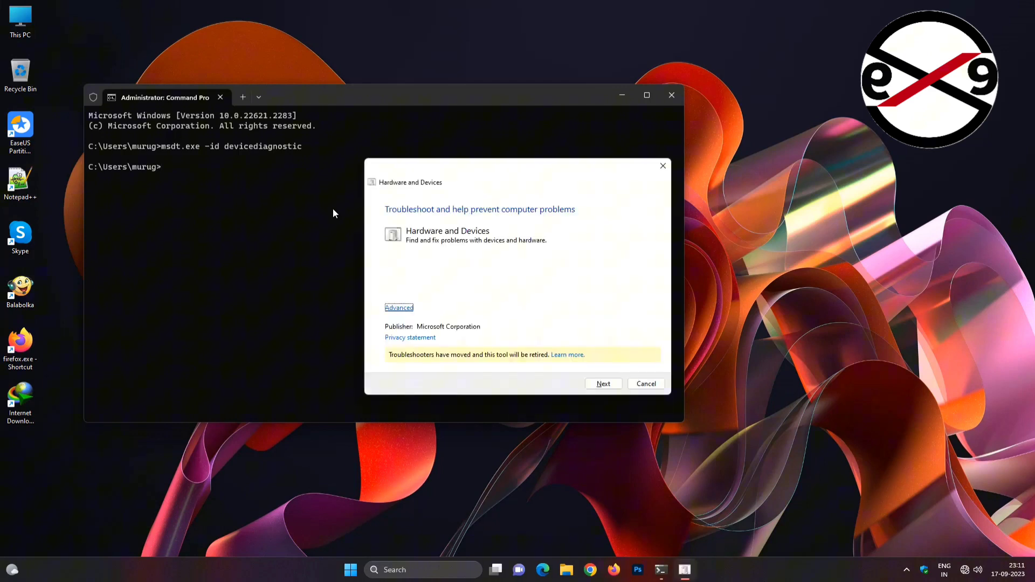
pyautogui.click(399, 307)
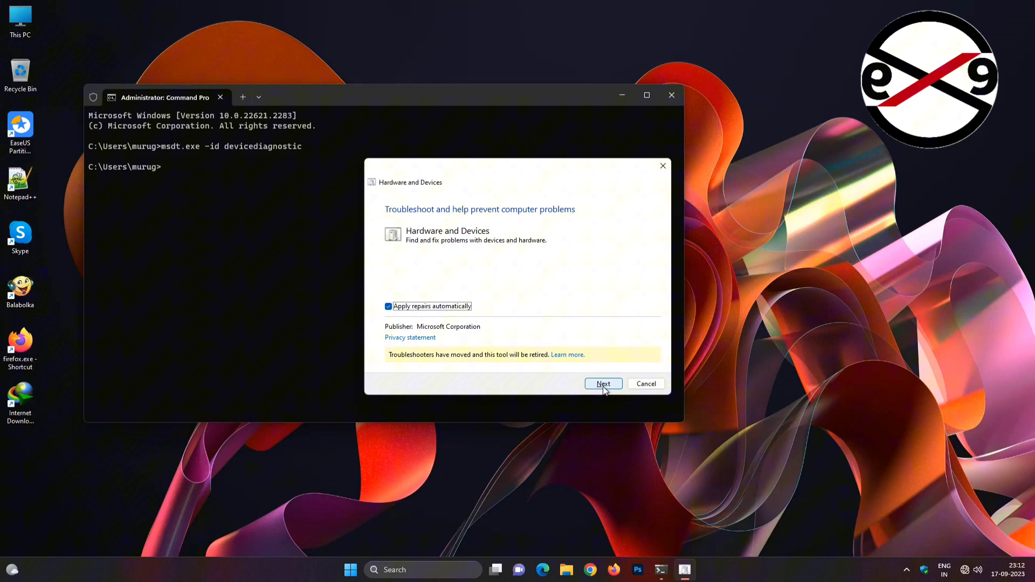
pyautogui.click(602, 384)
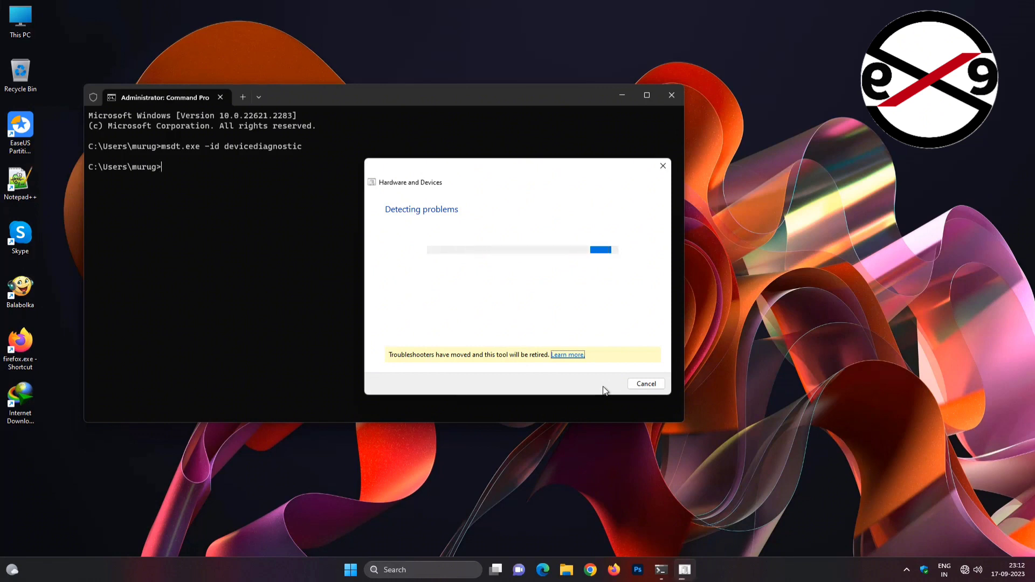
pyautogui.click(645, 383)
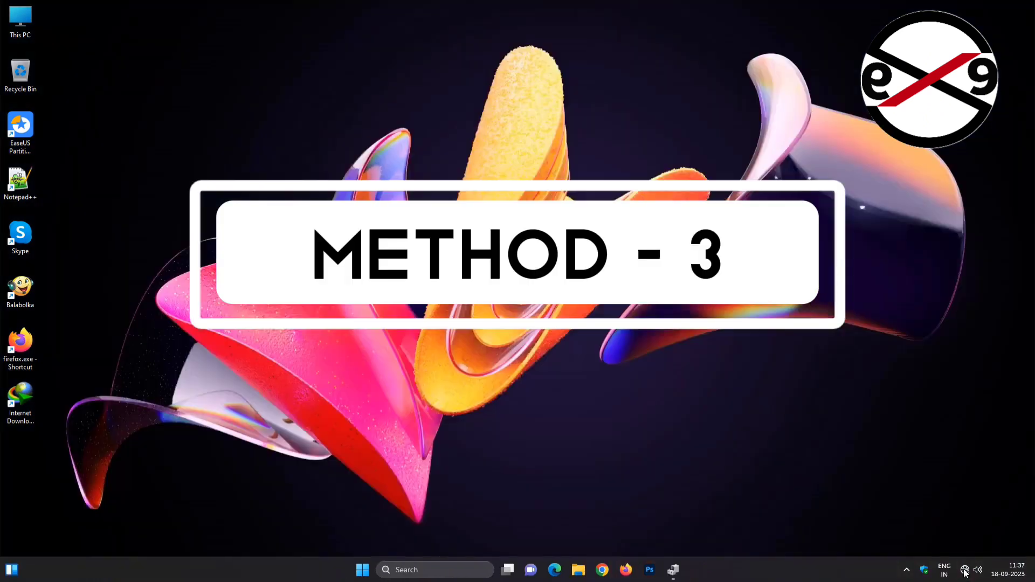
# Connect the PC to the secured Wi-Fi network, entering its security key.
pyautogui.click(964, 569)
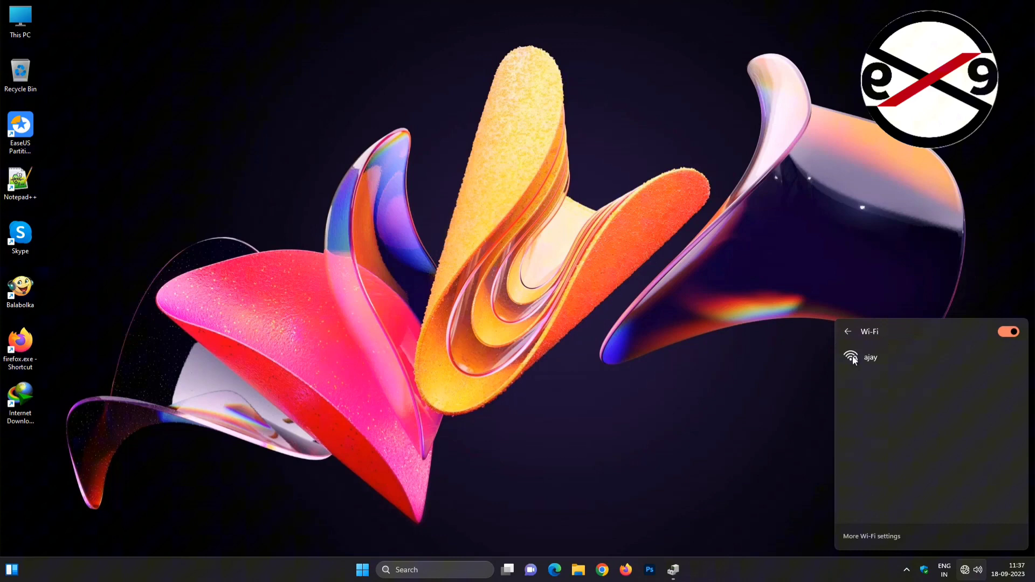
pyautogui.click(870, 357)
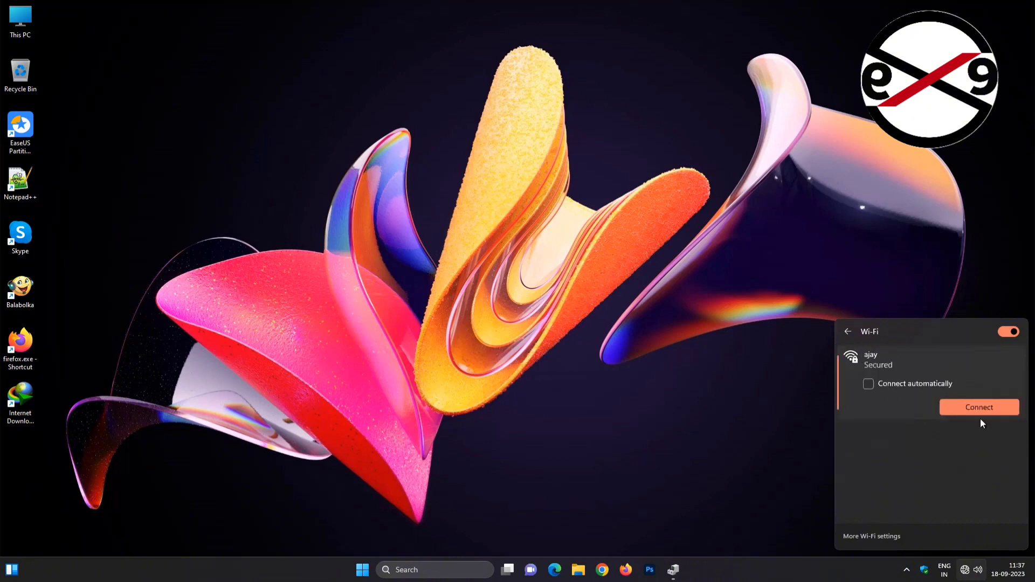
pyautogui.click(978, 406)
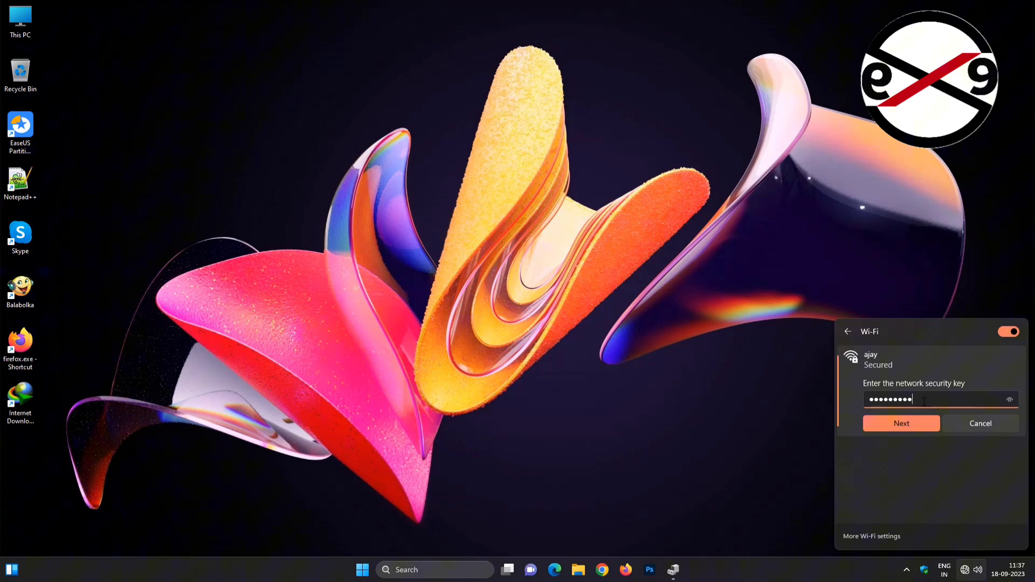
pyautogui.click(900, 423)
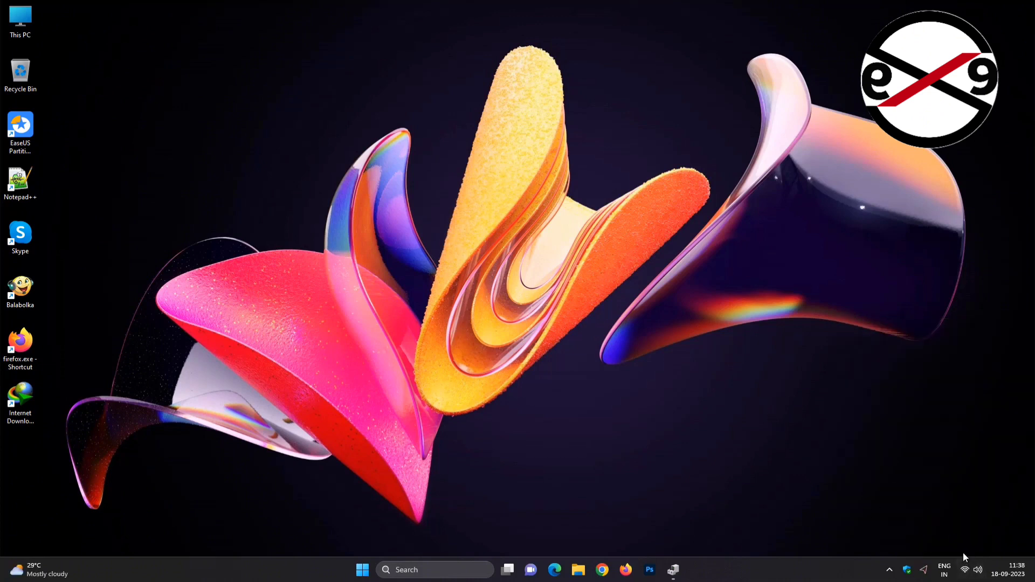
pyautogui.moveTo(583, 558)
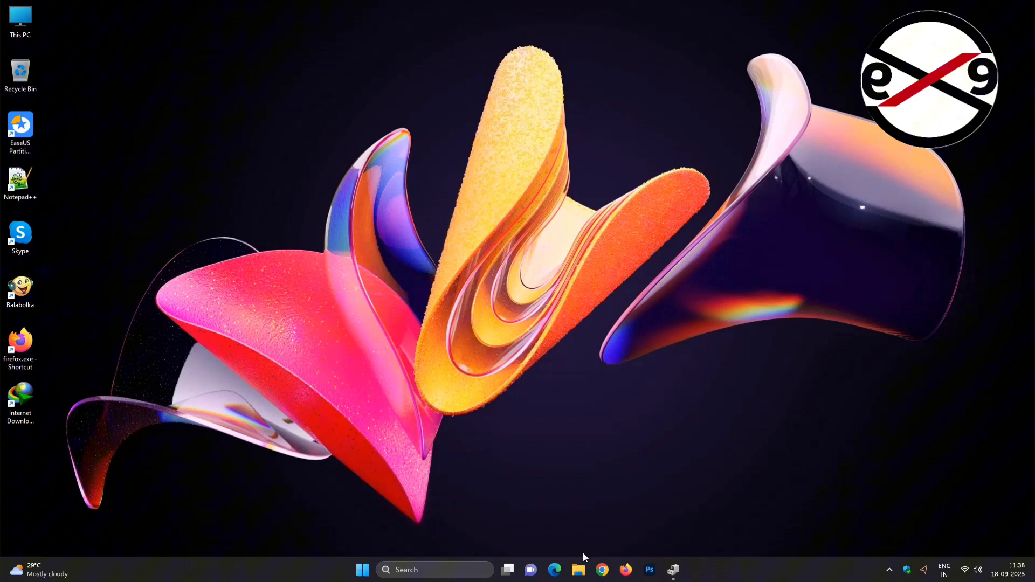
# Search Google in Chrome for 'intel 82574l gigabit adapter driver'.
pyautogui.click(600, 569)
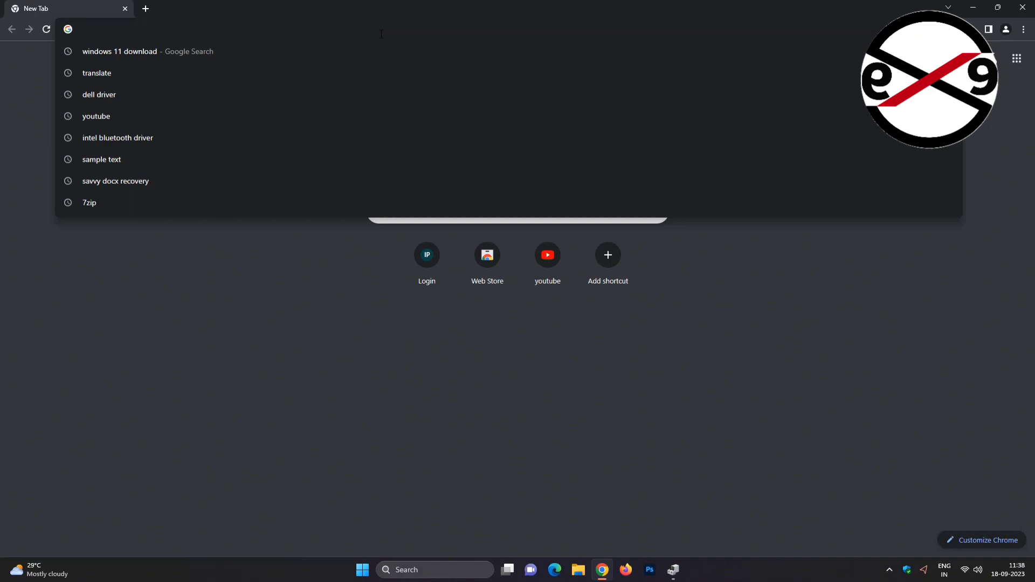
pyautogui.write('ilovepdf.com')
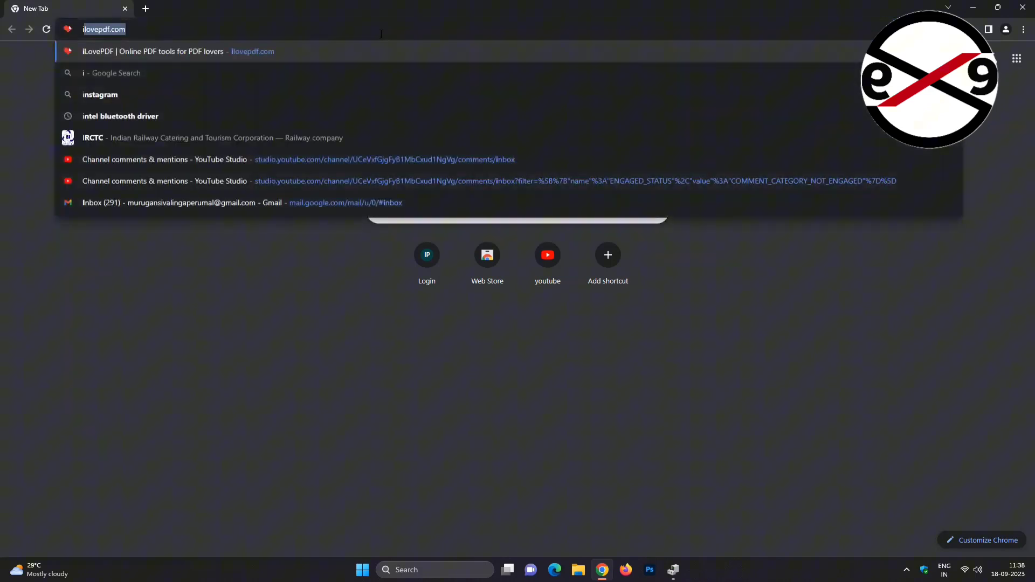
pyautogui.write('intel')
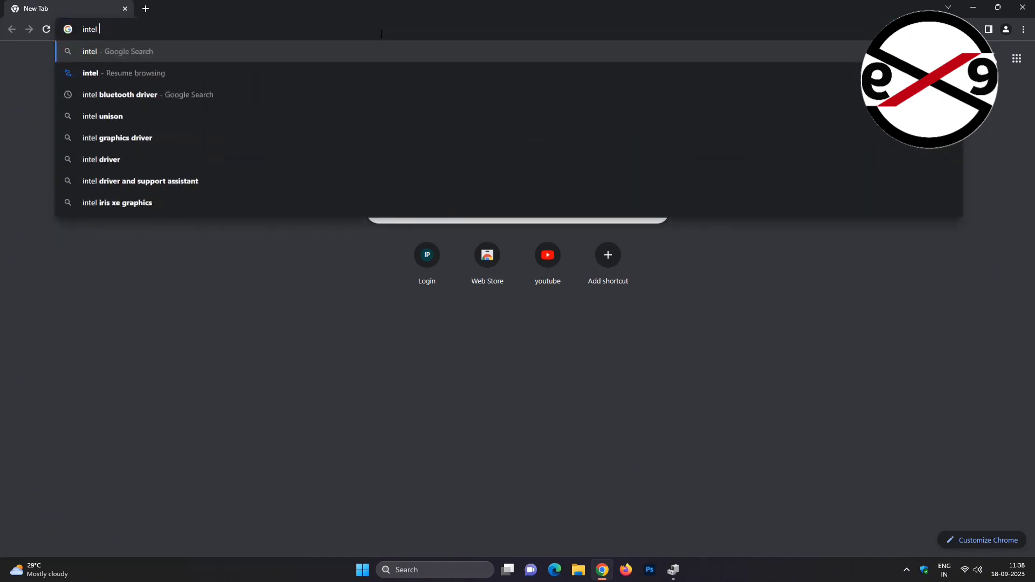
pyautogui.write('82579lm gigabit network connection')
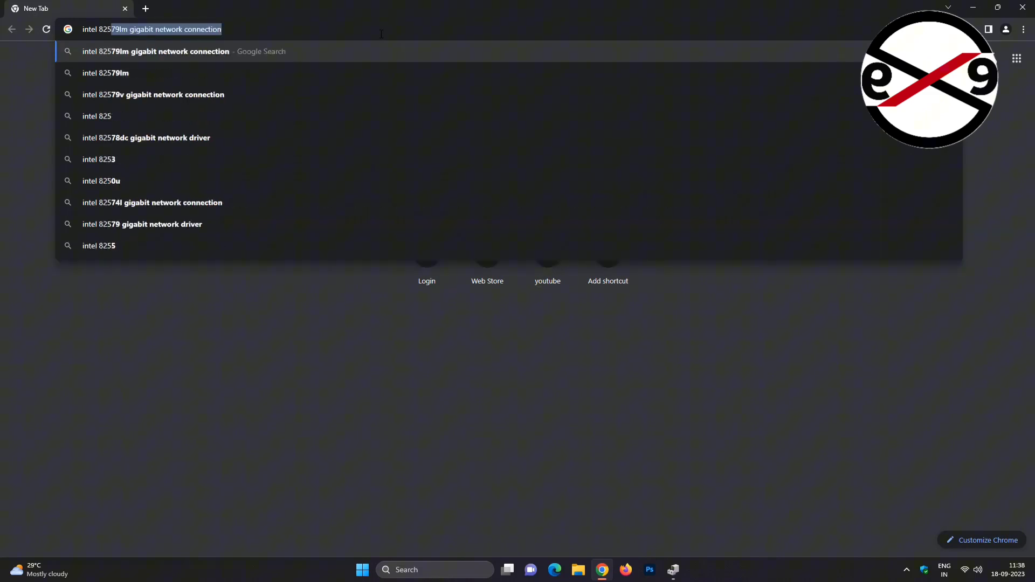
pyautogui.write('intel 82574')
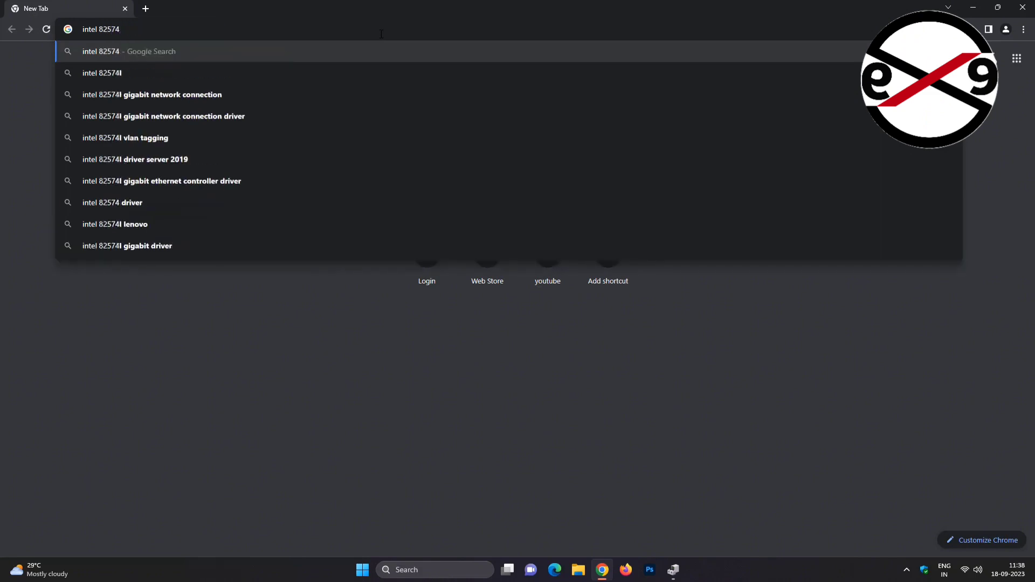
pyautogui.write('l gigab')
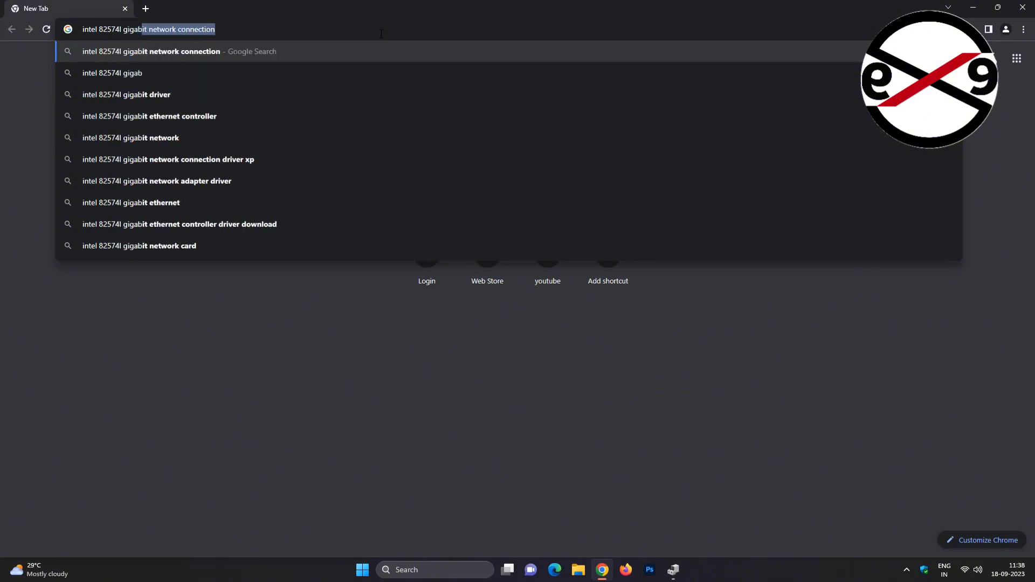
pyautogui.write('a')
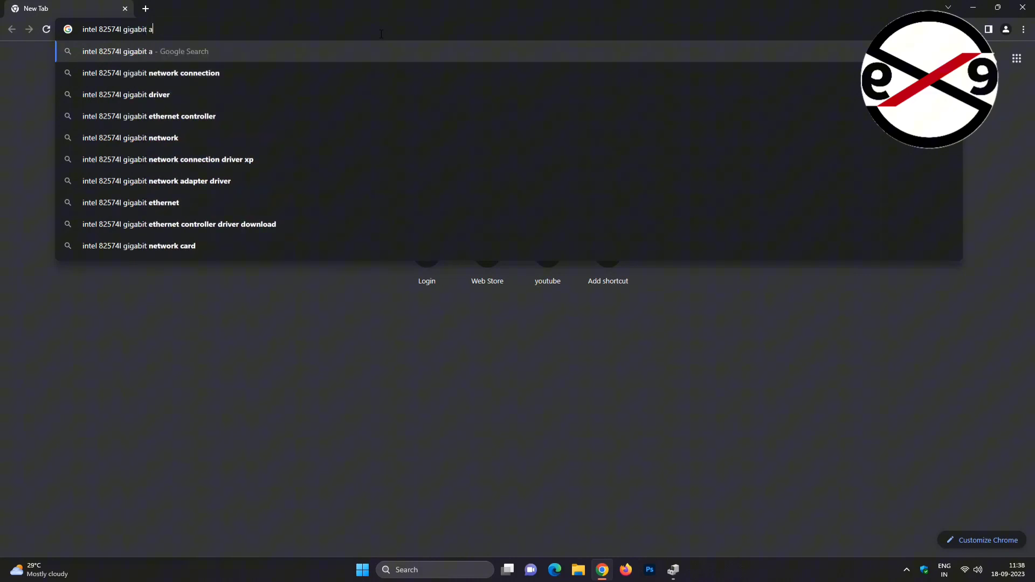
pyautogui.write('dapter driver')
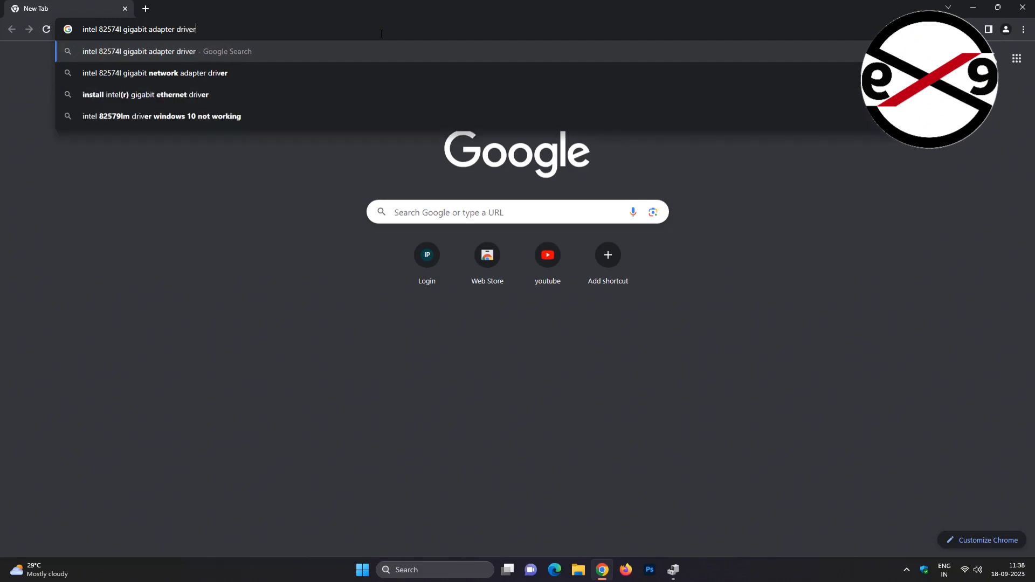
pyautogui.press('Return')
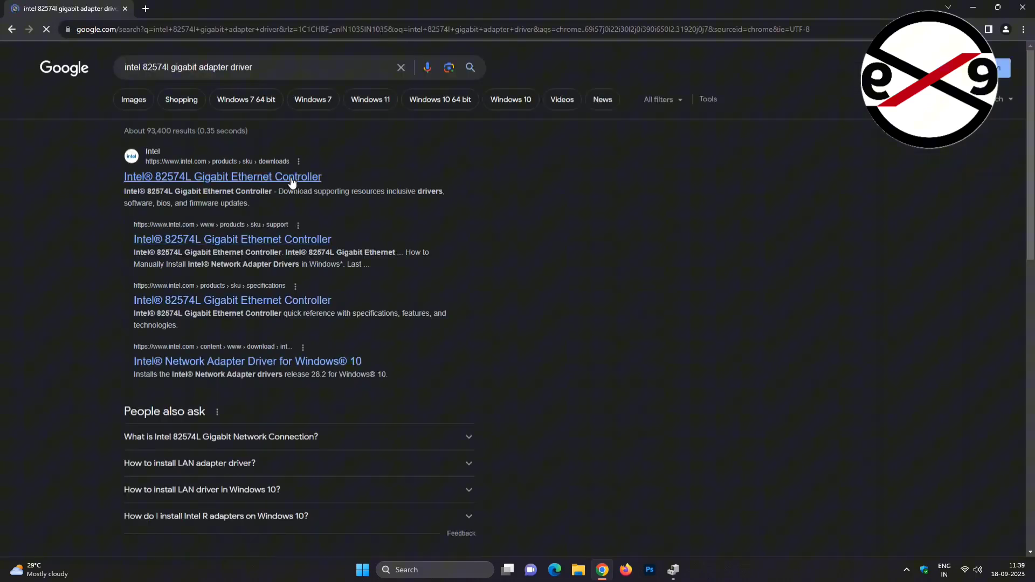
# Reach Intel's Windows 8 Network Adapter Driver download page via the 82574L controller result.
pyautogui.click(222, 175)
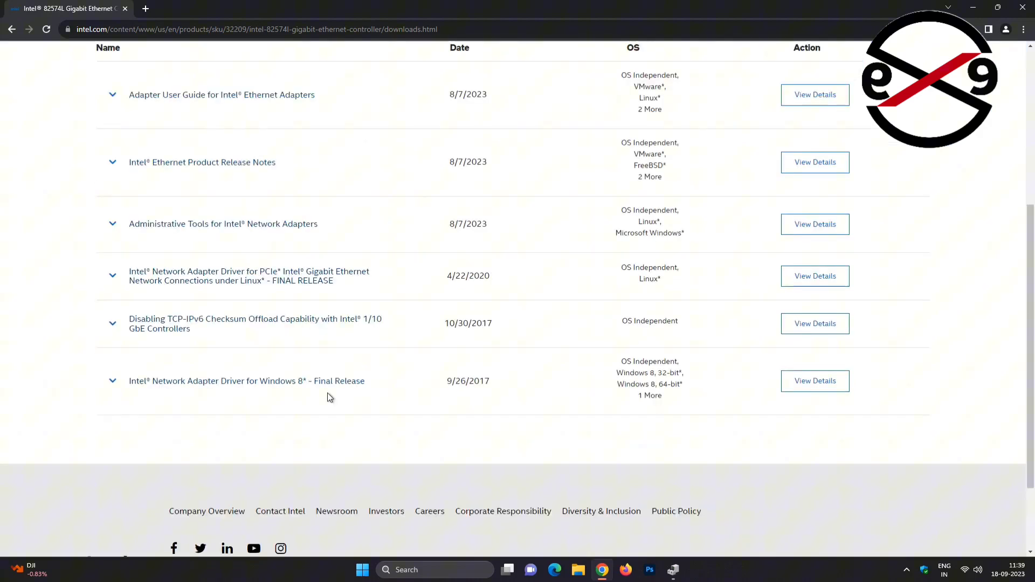
pyautogui.moveTo(815, 381)
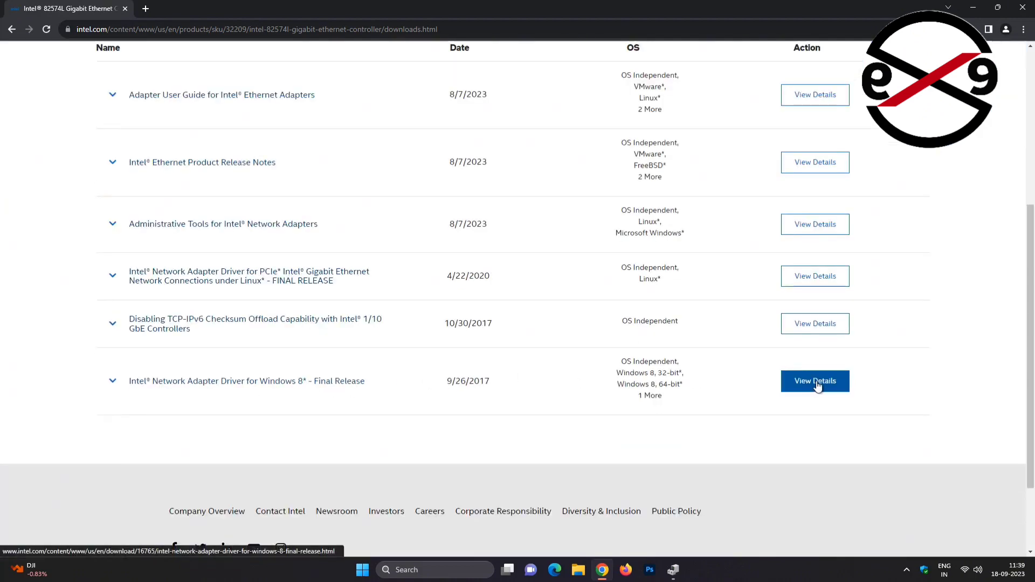
pyautogui.click(815, 380)
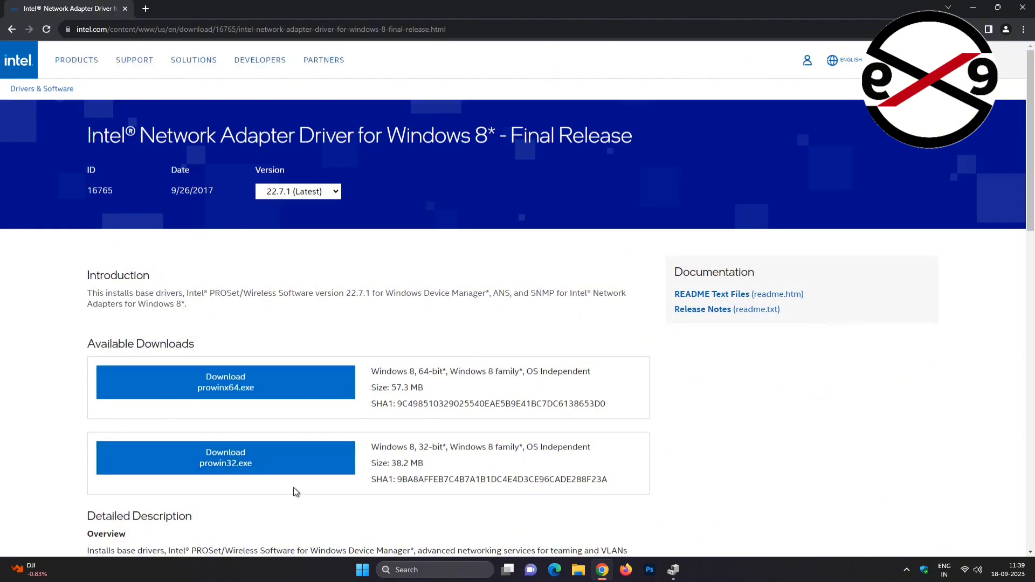
pyautogui.moveTo(249, 382)
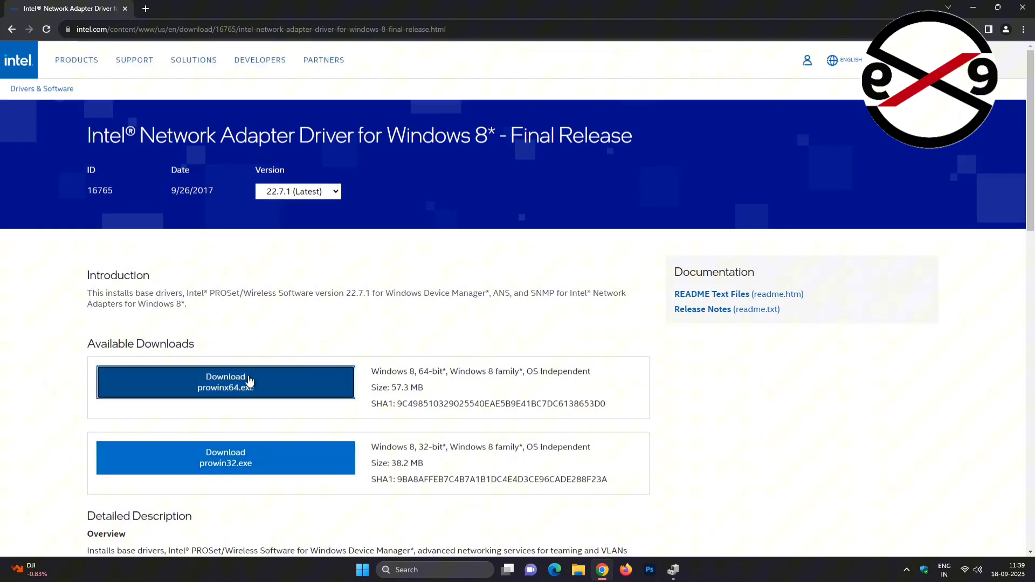
# Download the 64-bit prowinx64.exe driver, accepting Intel's license, and view recent downloads.
pyautogui.click(225, 382)
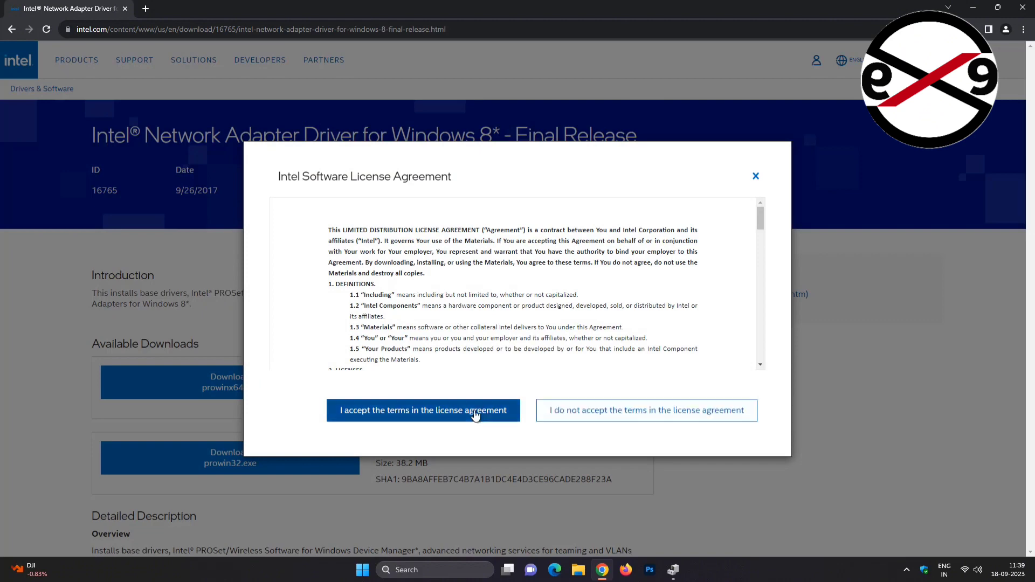
pyautogui.click(422, 410)
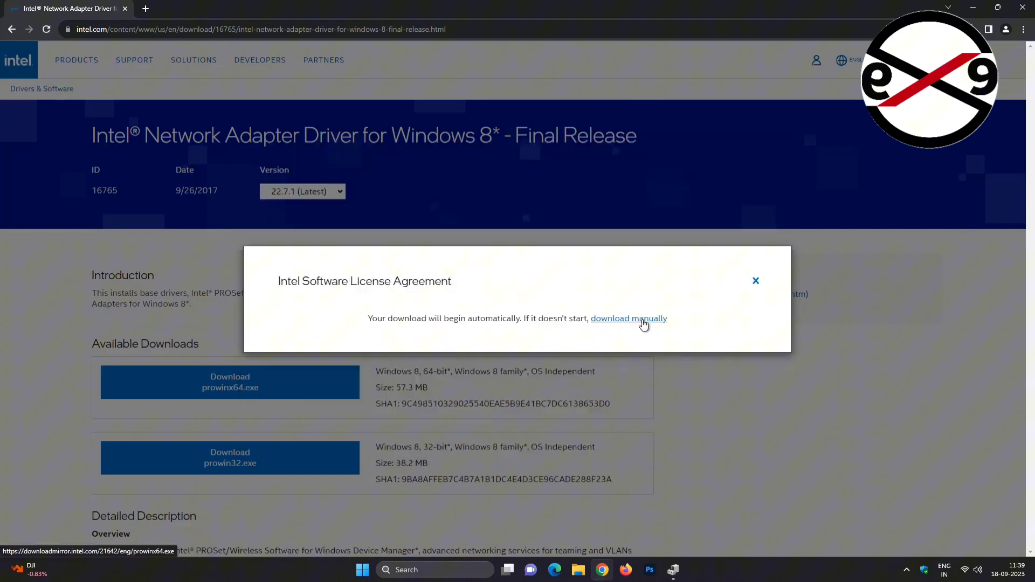
pyautogui.click(755, 281)
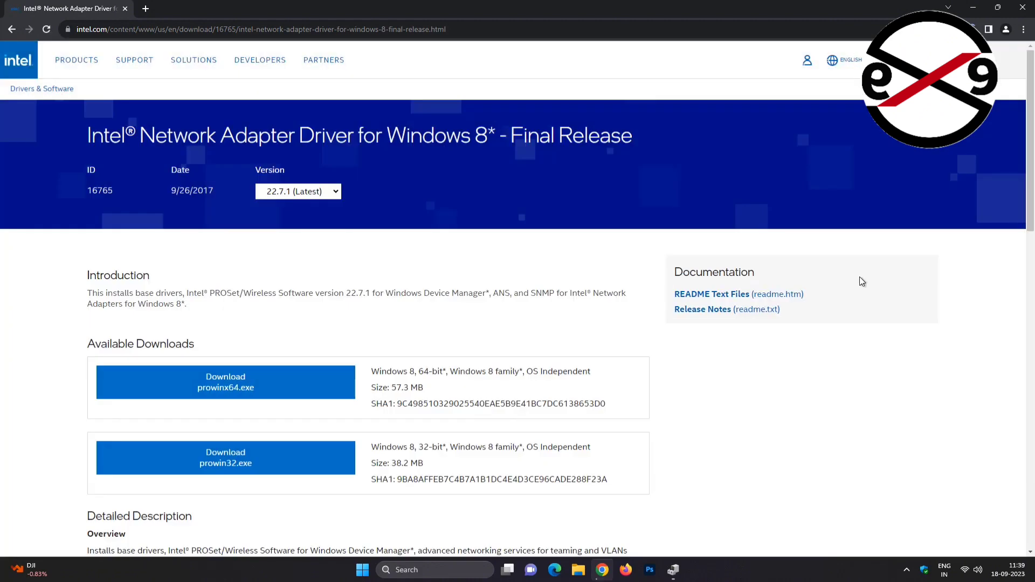
pyautogui.moveTo(966, 160)
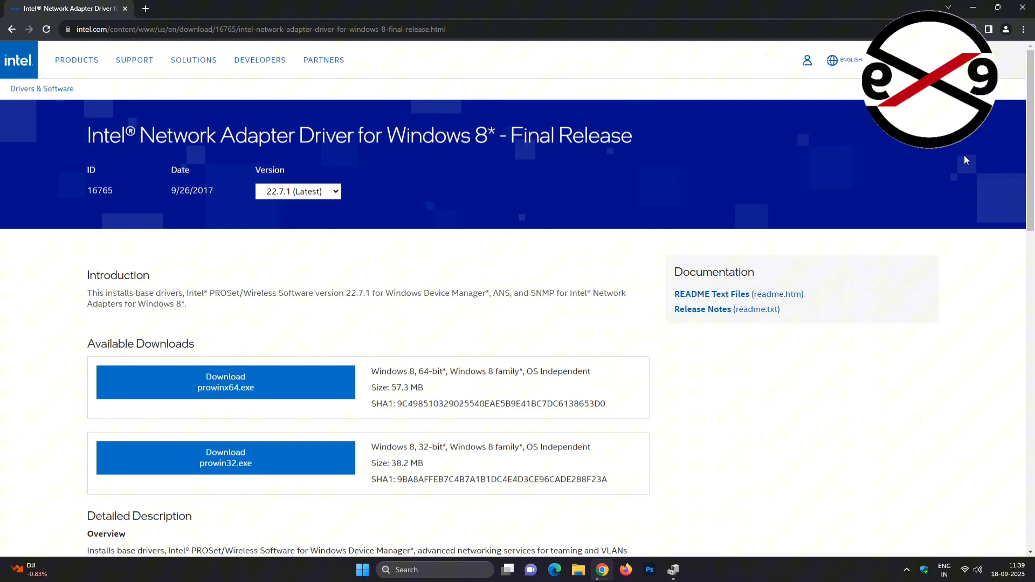
pyautogui.click(225, 382)
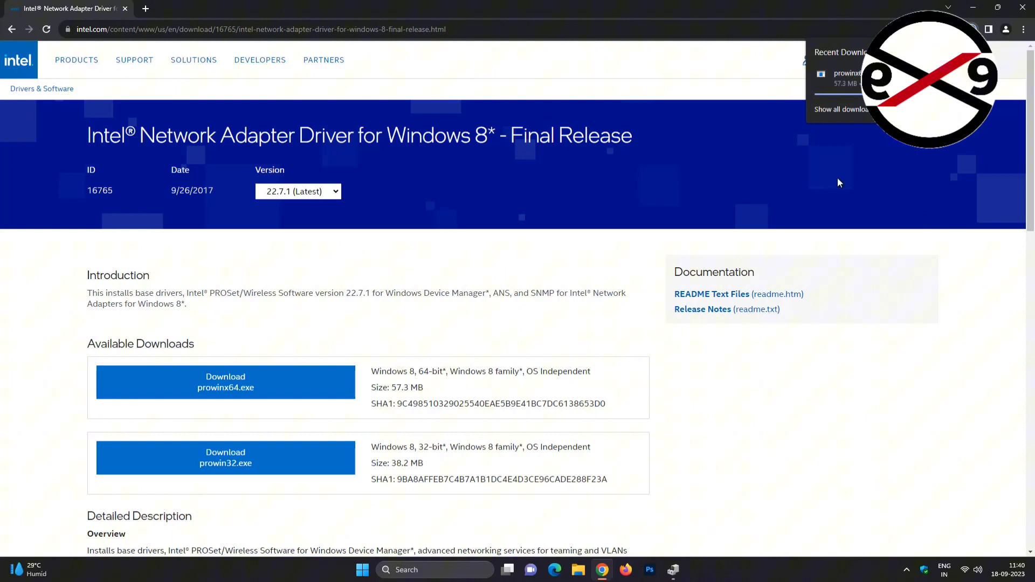
pyautogui.moveTo(842, 104)
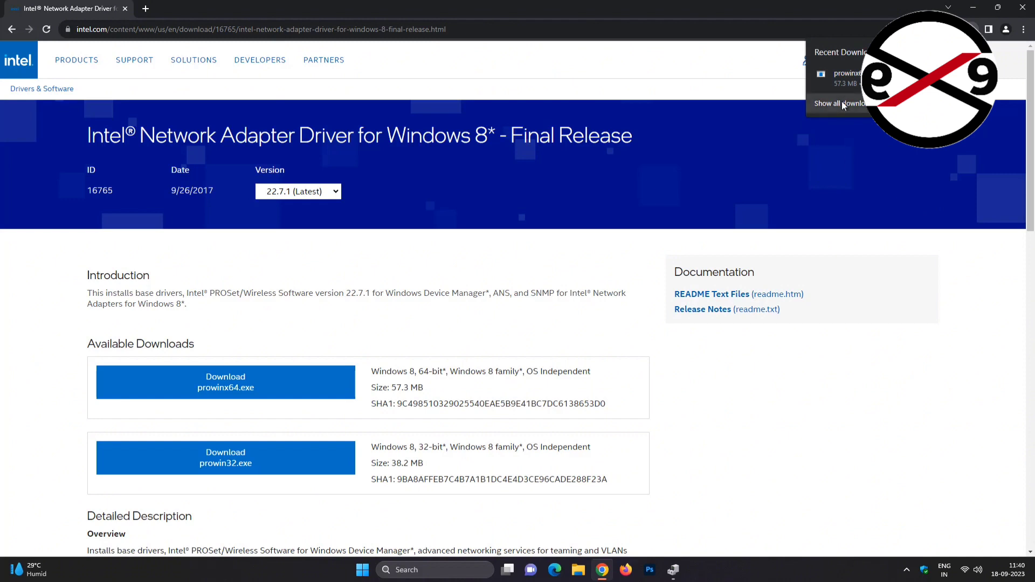
# Show the full Chrome Downloads list with prowinx64.exe at the top.
pyautogui.click(840, 103)
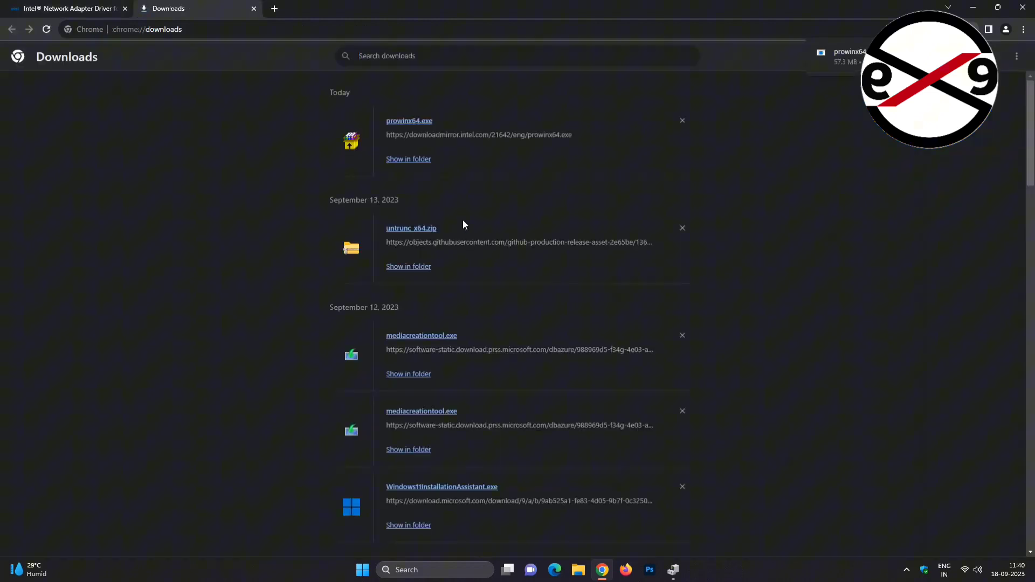
pyautogui.moveTo(407, 158)
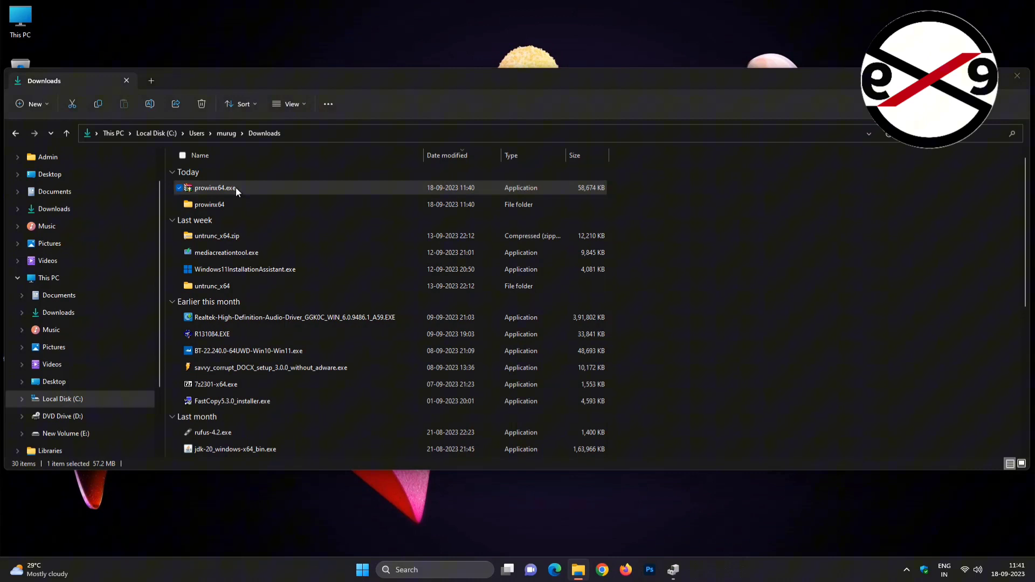
# Run prowinx64.exe from the Downloads folder to launch the Intel install wizard.
pyautogui.click(215, 188)
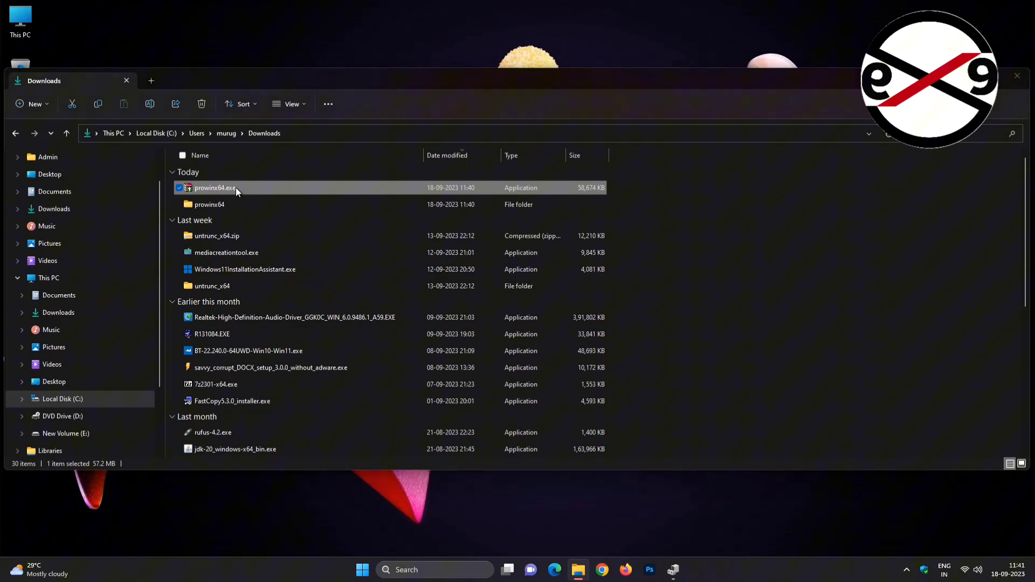
pyautogui.doubleClick(214, 187)
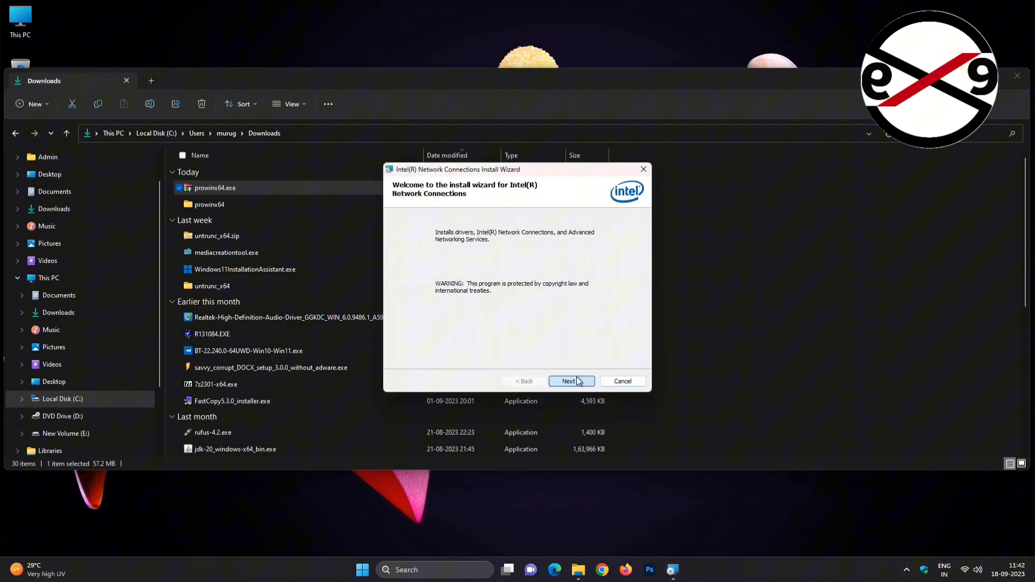
# Accept the wizard's license, keep default setup options, and begin installing Intel Network Connections.
pyautogui.click(569, 381)
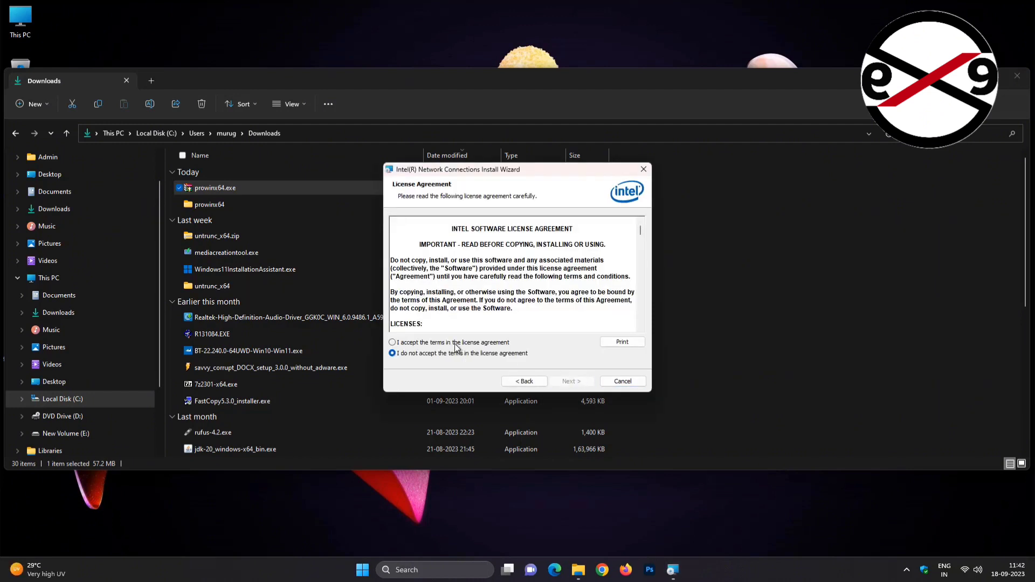
pyautogui.click(570, 381)
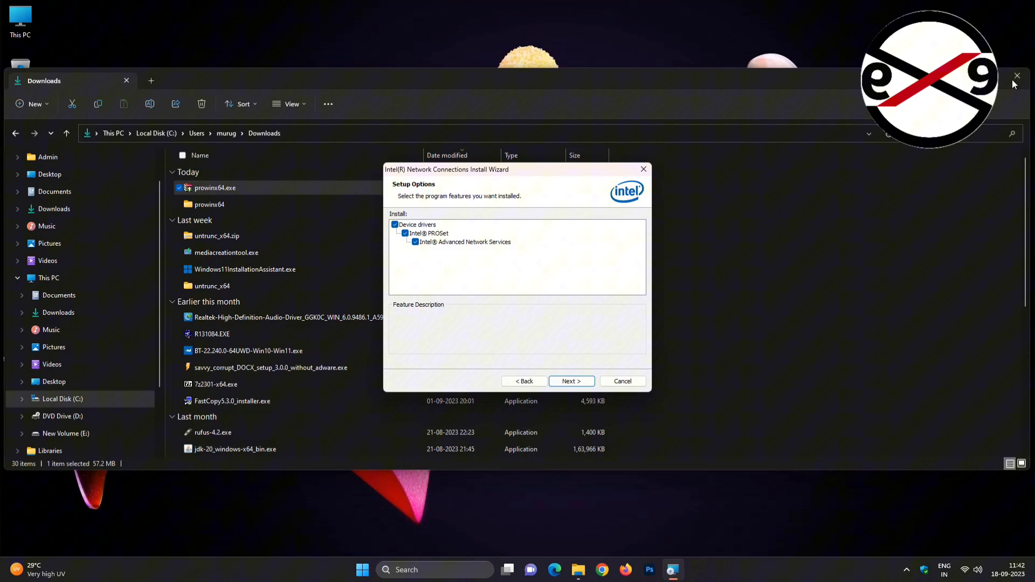
pyautogui.click(571, 381)
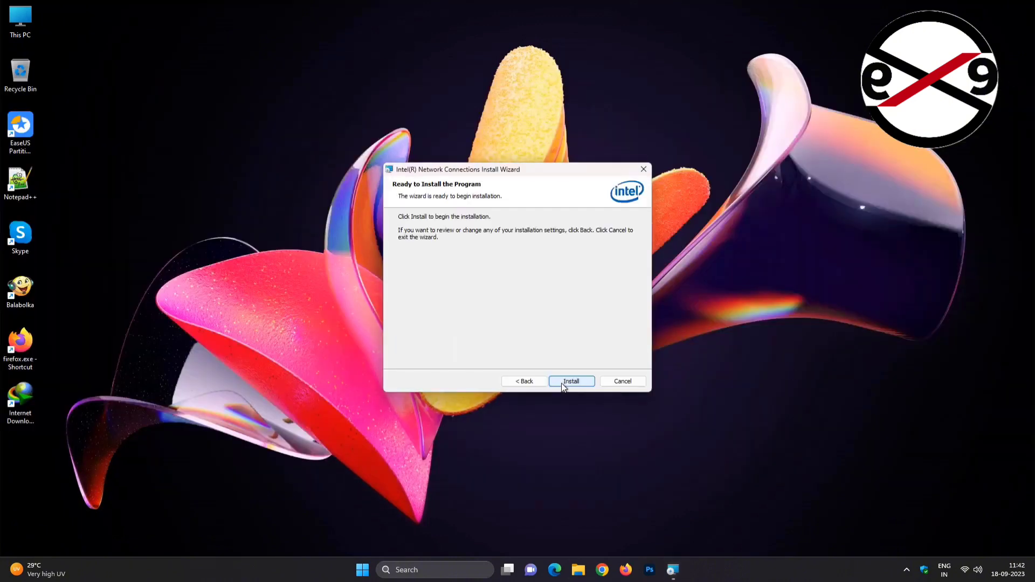
pyautogui.click(570, 380)
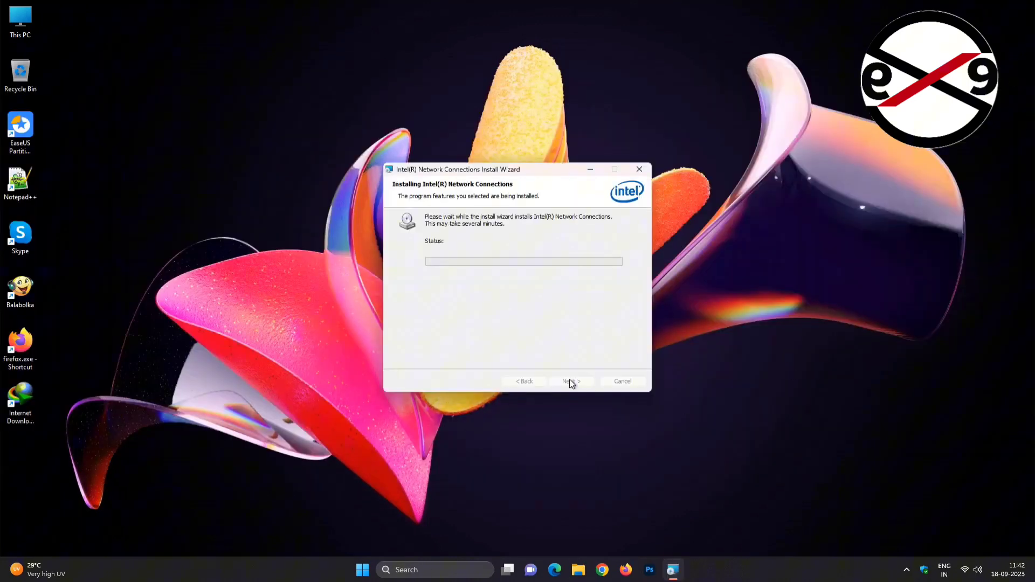
pyautogui.moveTo(588, 352)
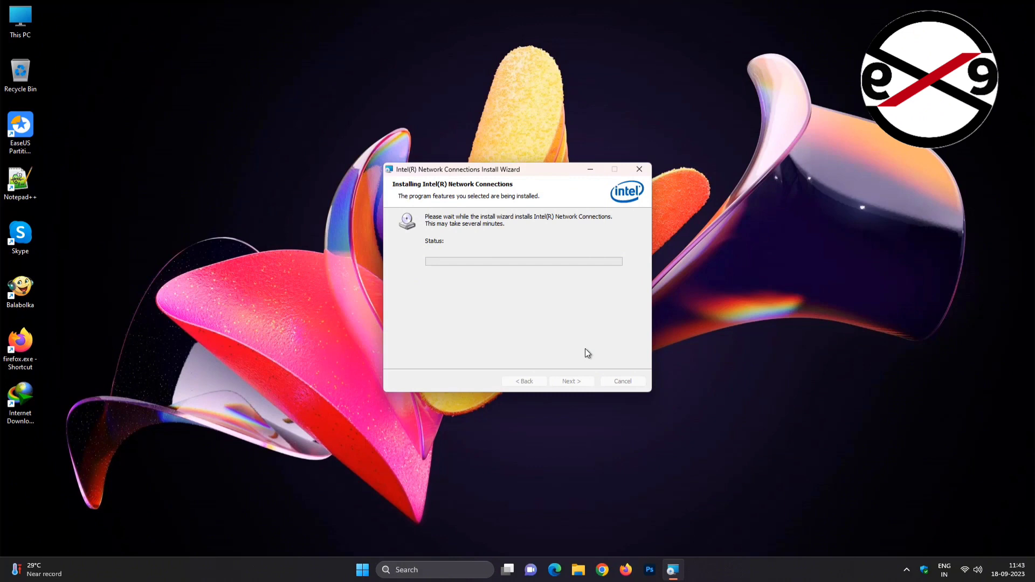